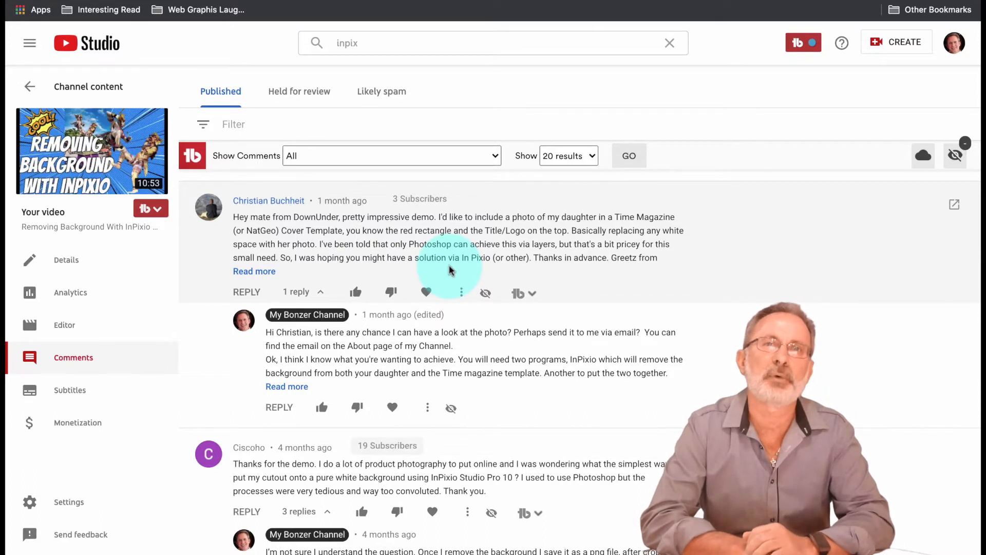
Step: Launch Photo Cutter and browse for the skateboarder PNG to cut out
scroll(down, 3)
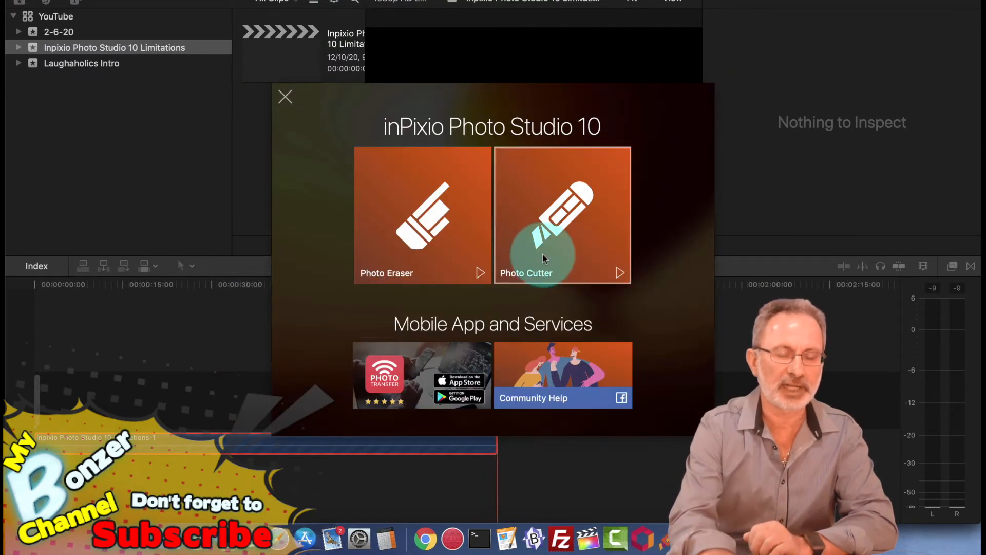
click(561, 216)
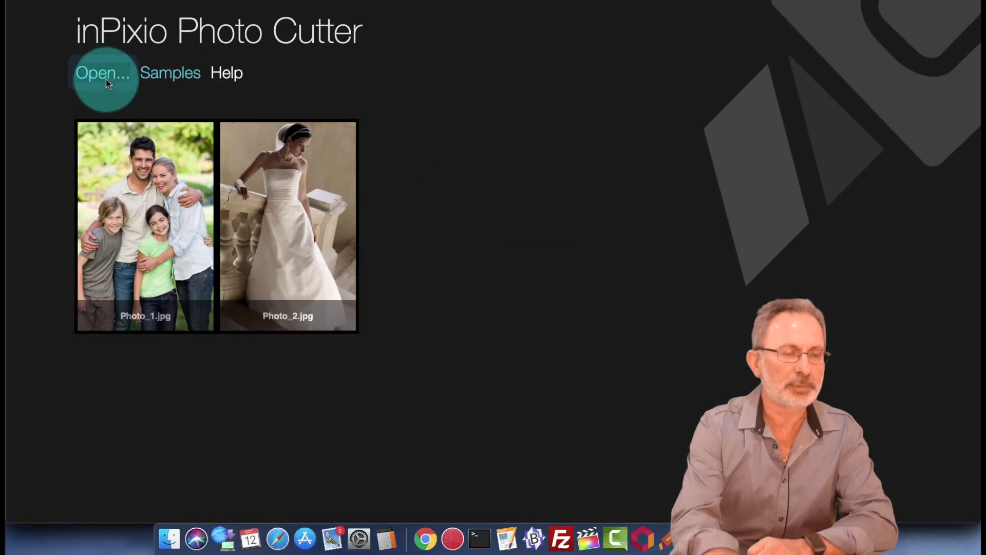
click(103, 72)
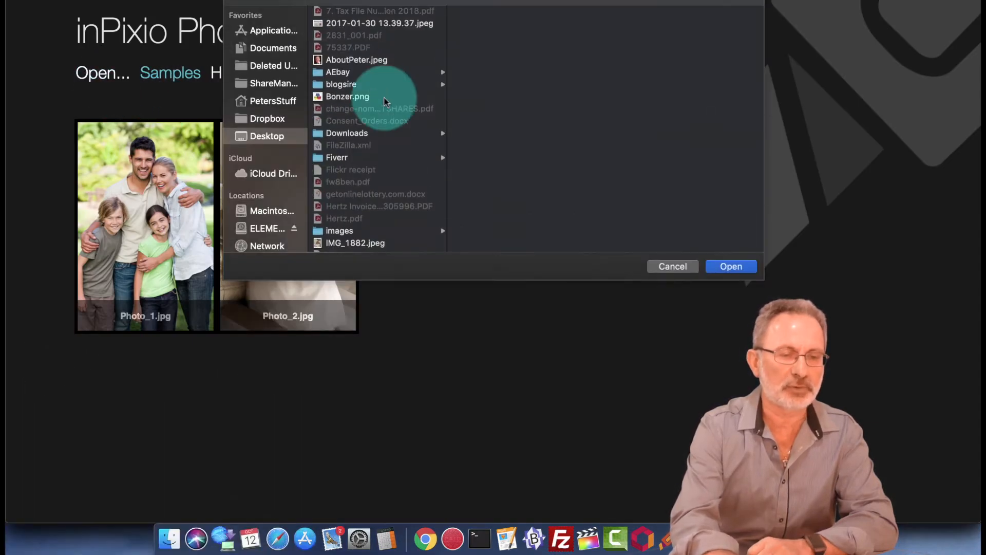
scroll(down, 3)
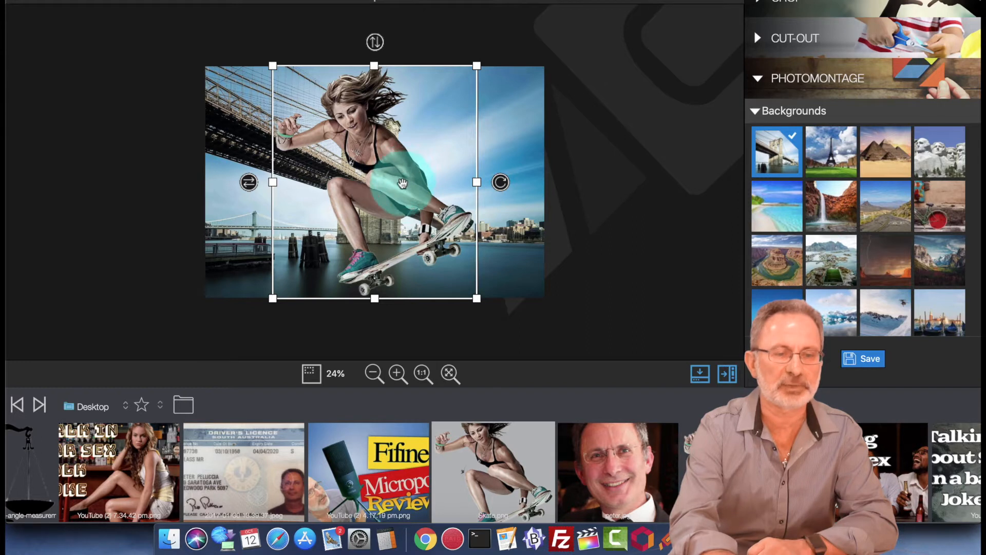
Step: Try the waterfall canyon and desert road backdrops, settling on blue sky and clouds
click(830, 207)
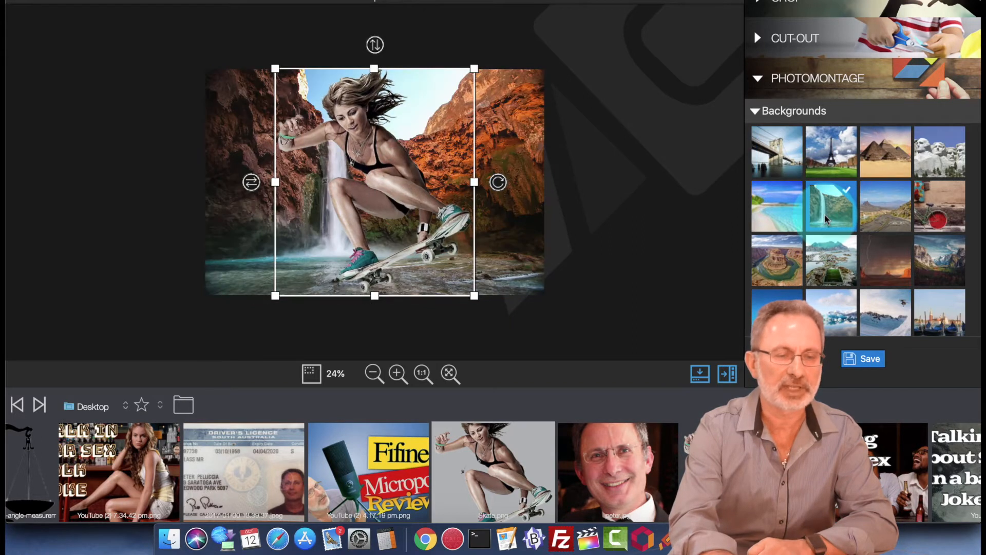
click(885, 206)
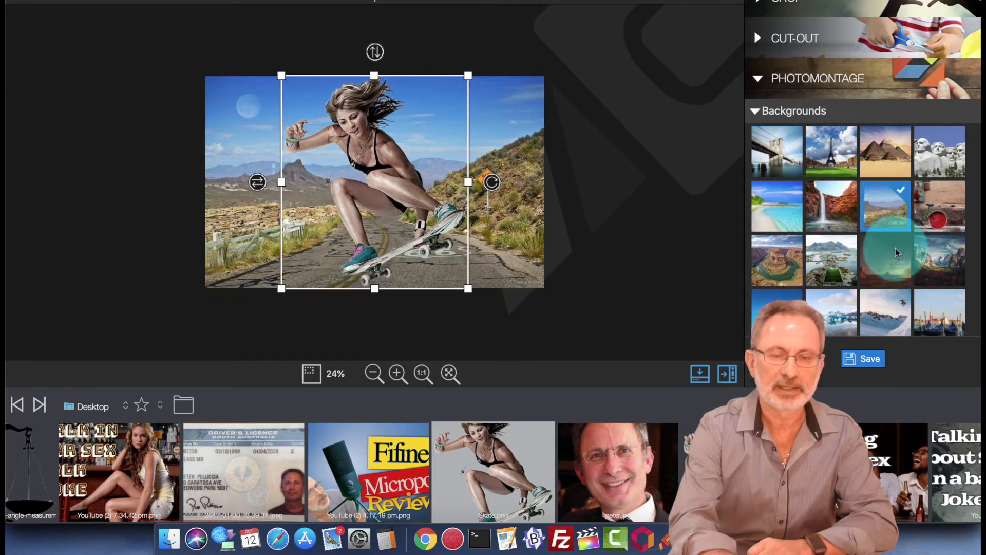
click(940, 260)
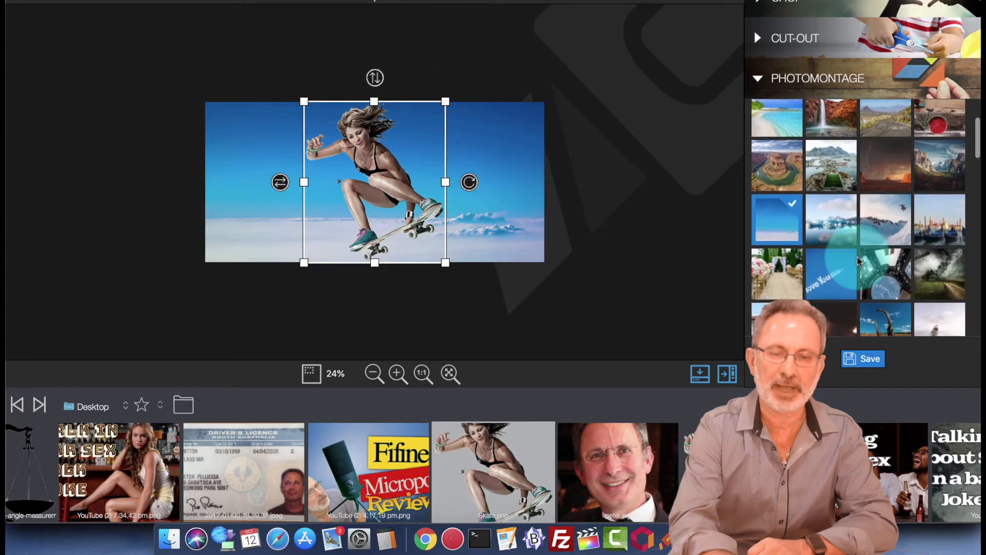
Step: Scroll to Custom backgrounds and start adding a custom background image
scroll(down, 3)
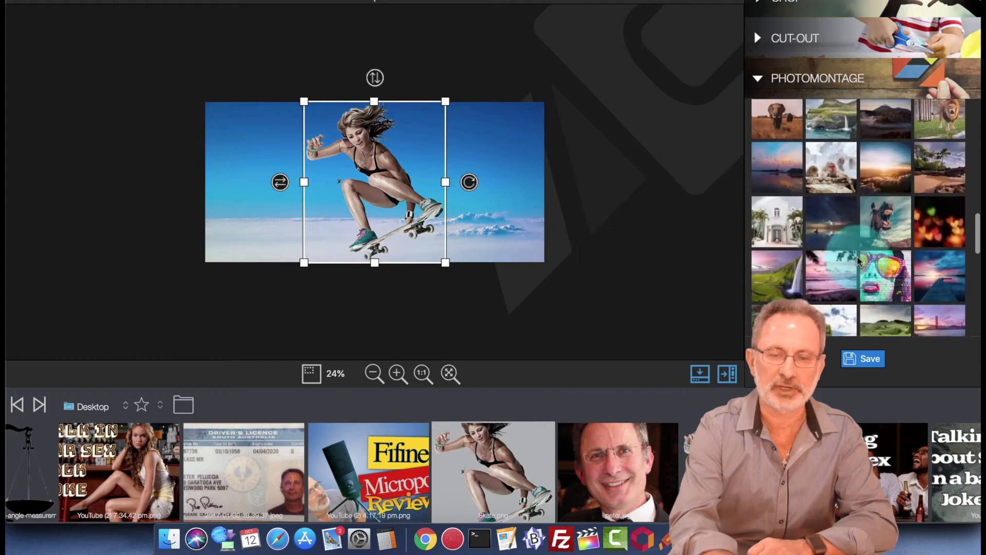
scroll(down, 3)
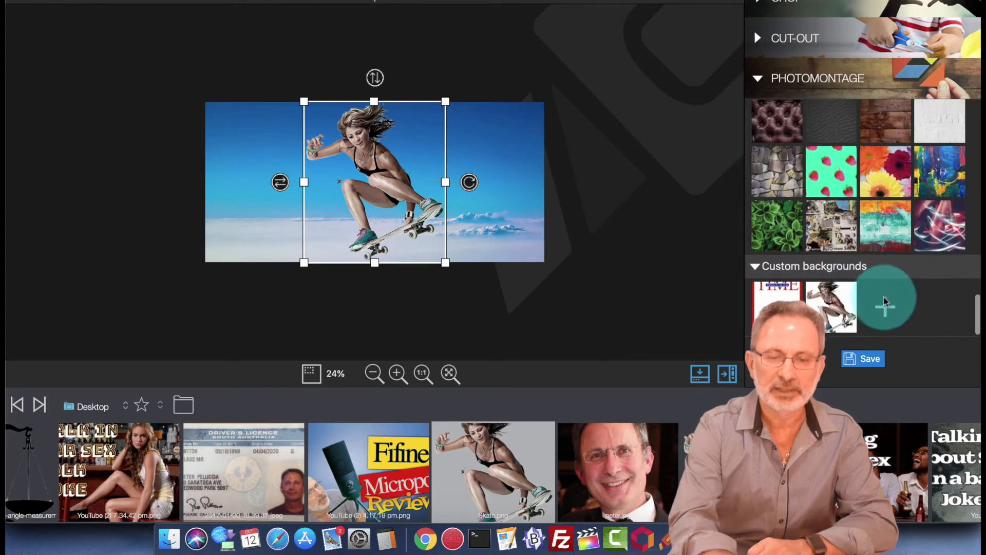
click(885, 303)
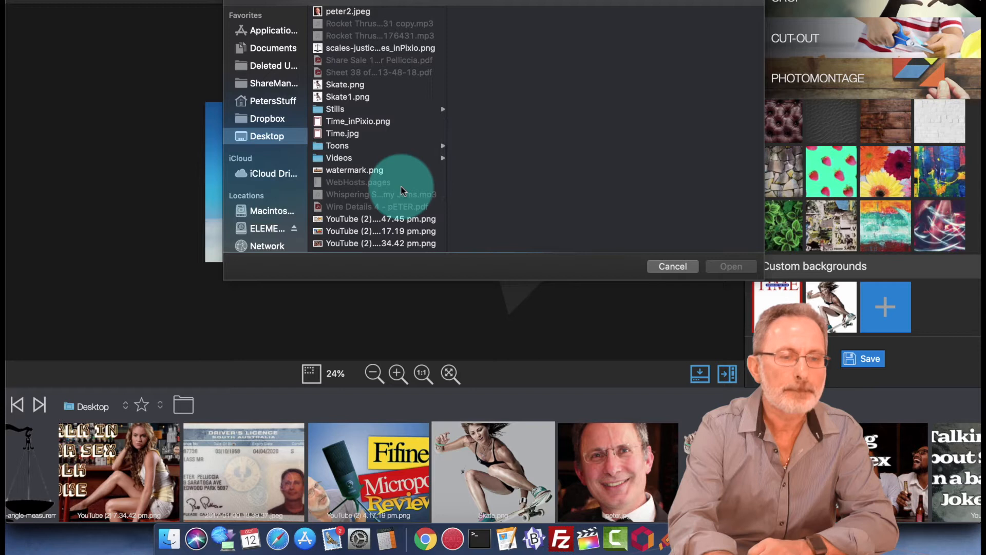
Step: Load Time_inPixio.png as the backdrop and save the result as Skate_inPixio.png
click(358, 121)
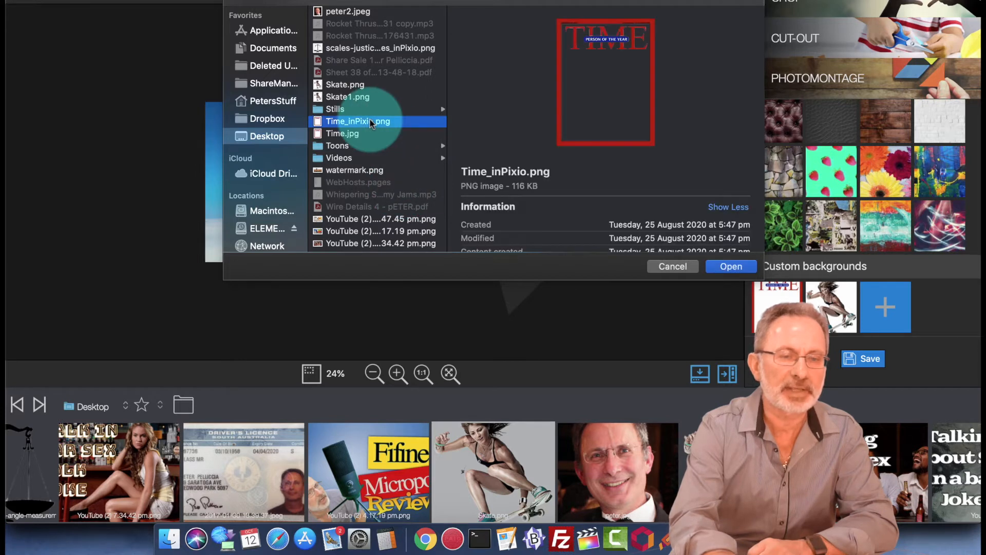
click(731, 266)
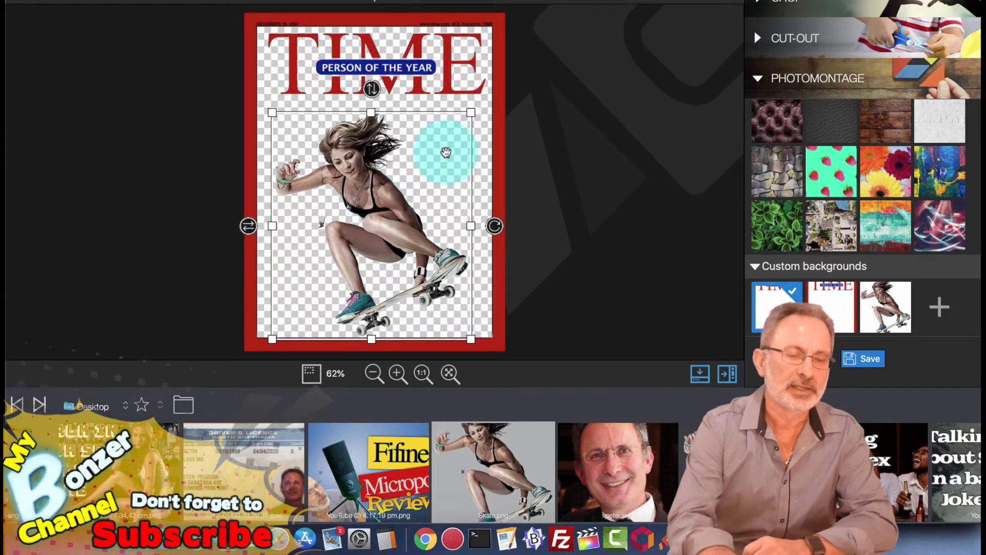
click(870, 358)
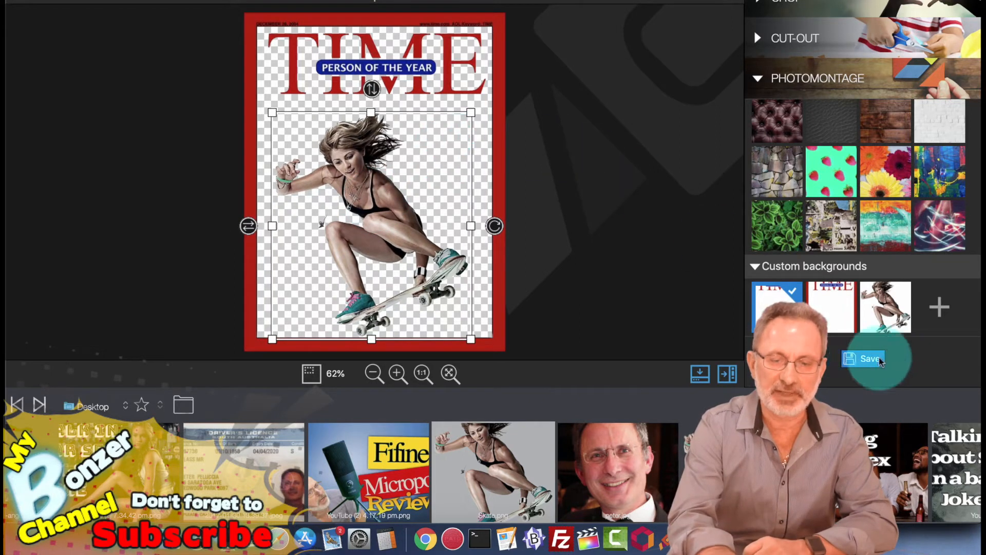
click(870, 358)
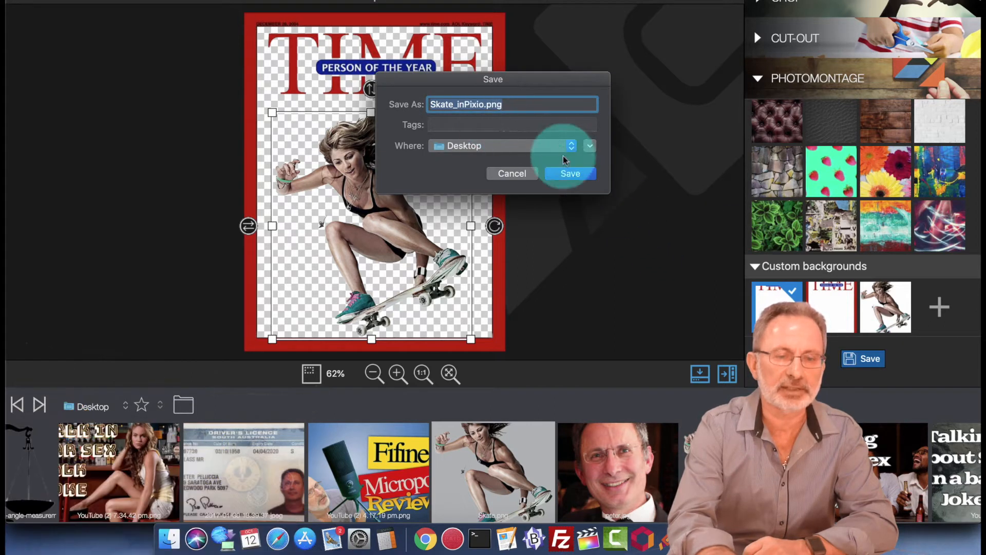
click(570, 174)
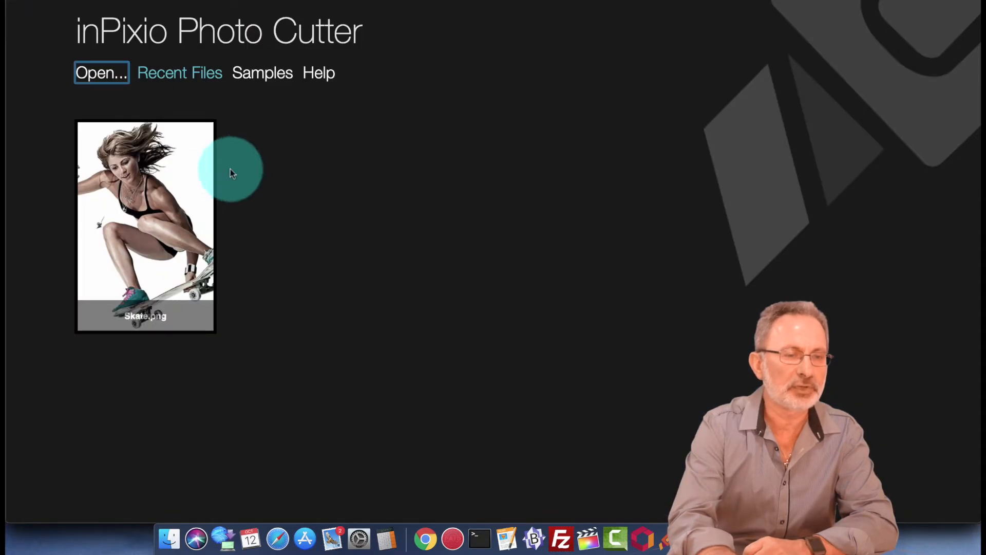
Step: Reopen the saved Skate_inPixio.png cover in Photo Cutter
click(101, 73)
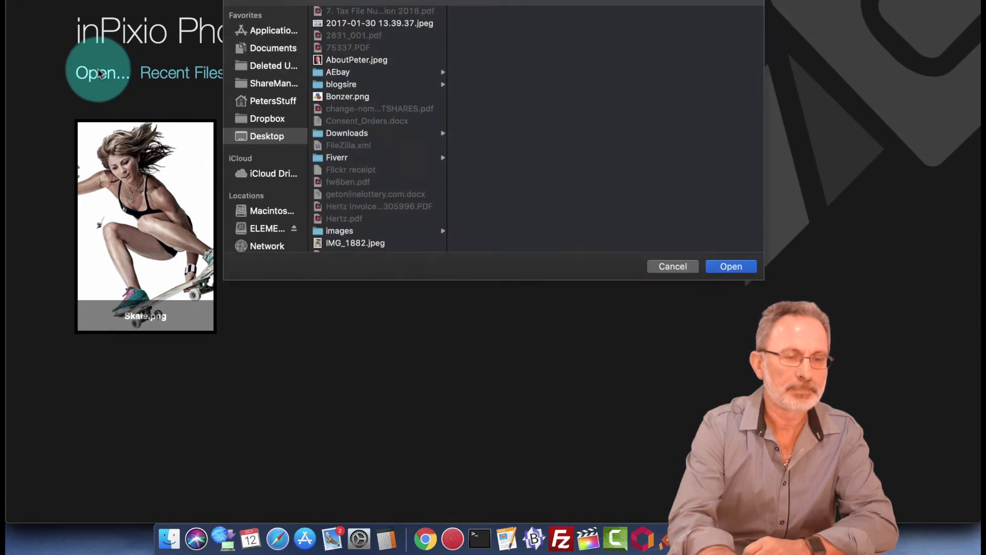
scroll(down, 3)
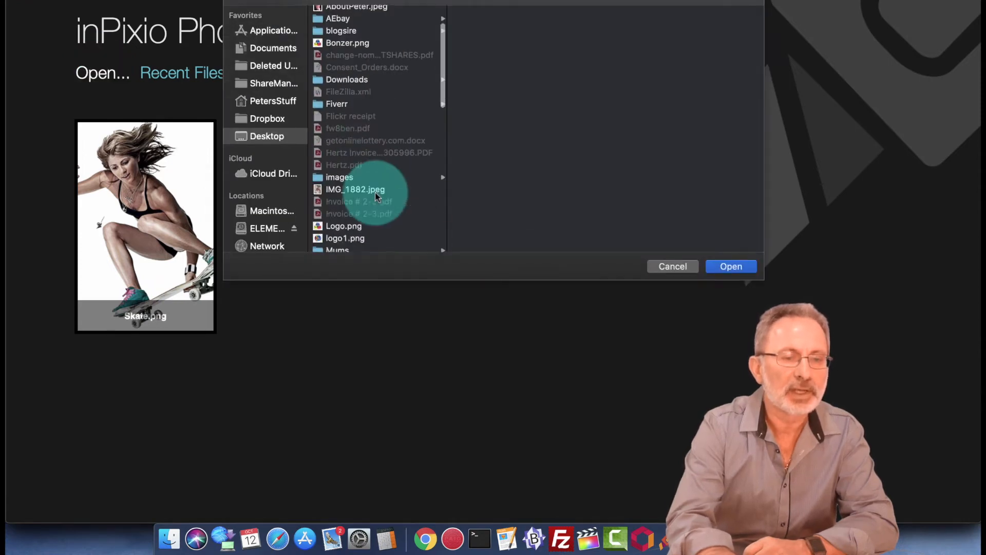
scroll(down, 3)
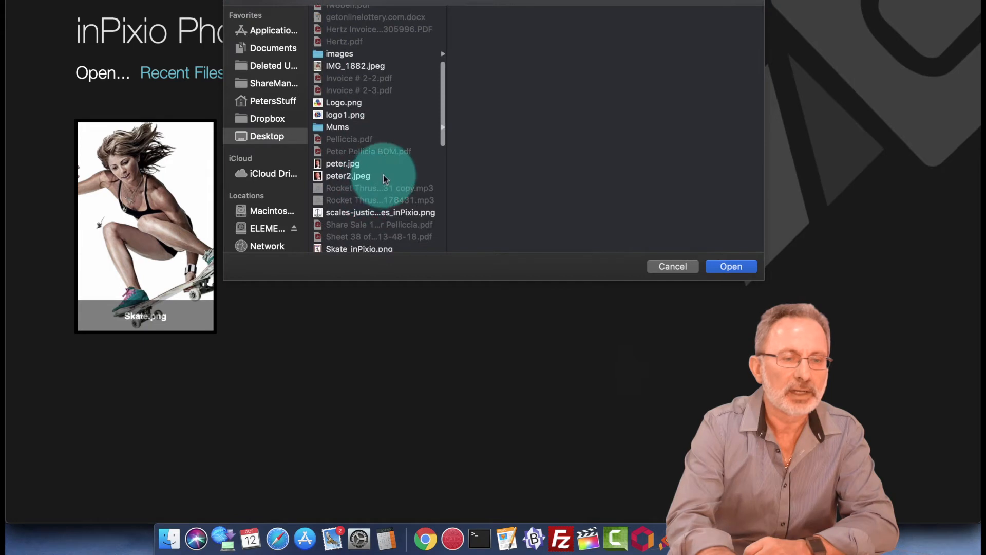
click(360, 182)
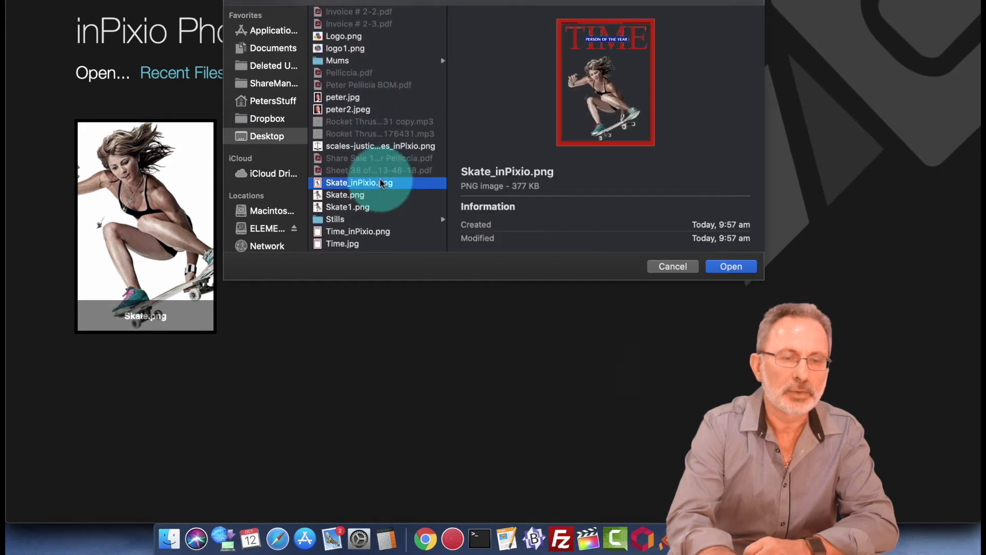
click(732, 266)
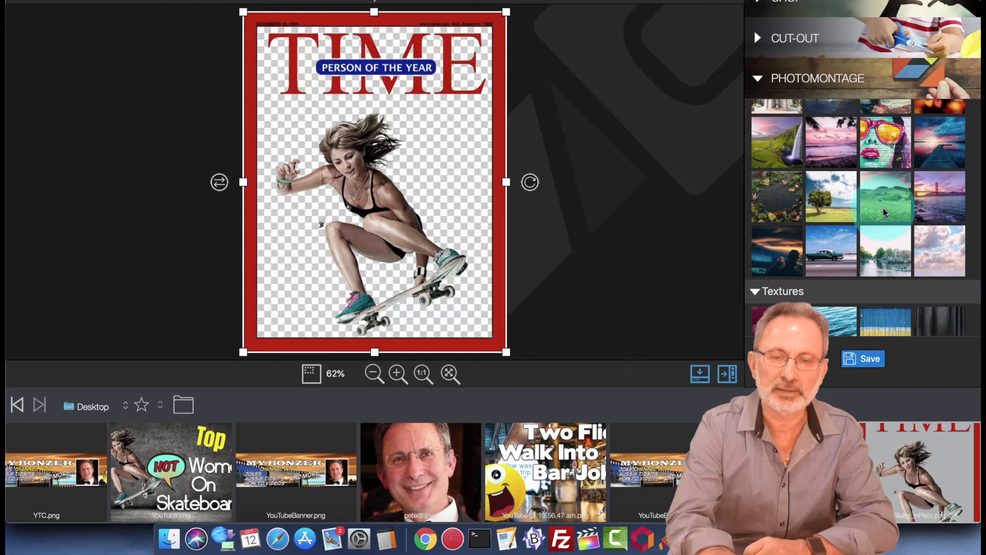
Step: Place the cover over the green meadow backdrop, shifted to its left edge
click(885, 196)
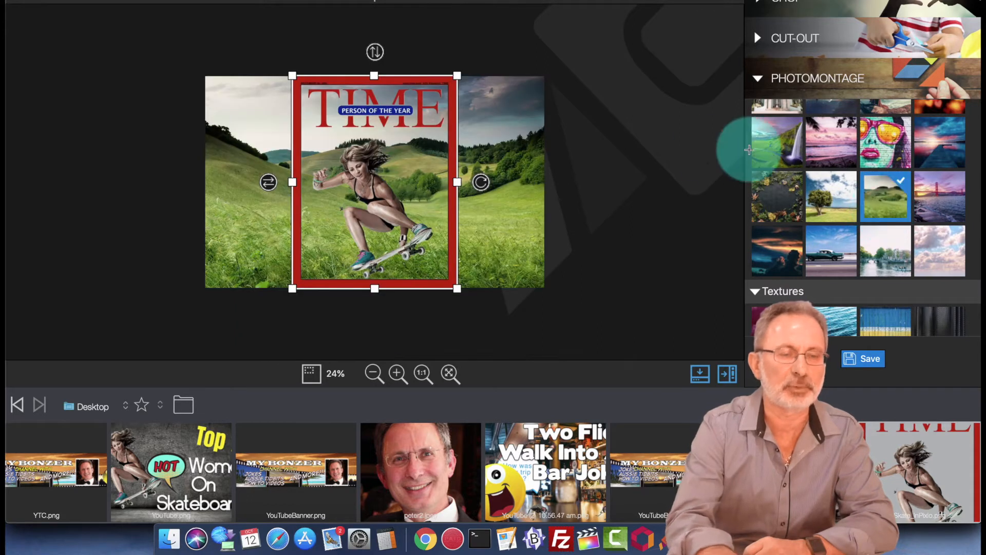
drag(375, 183, 299, 183)
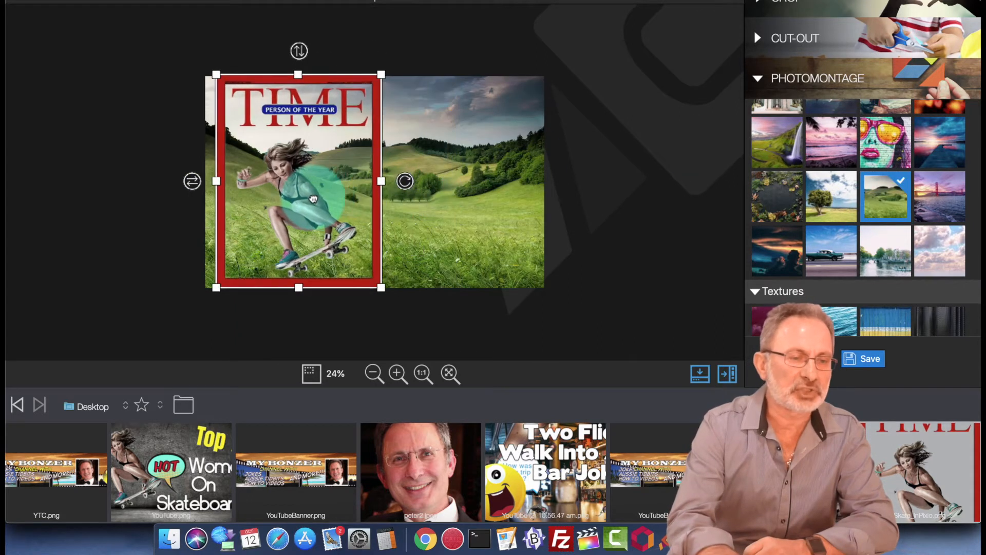
drag(299, 182, 286, 183)
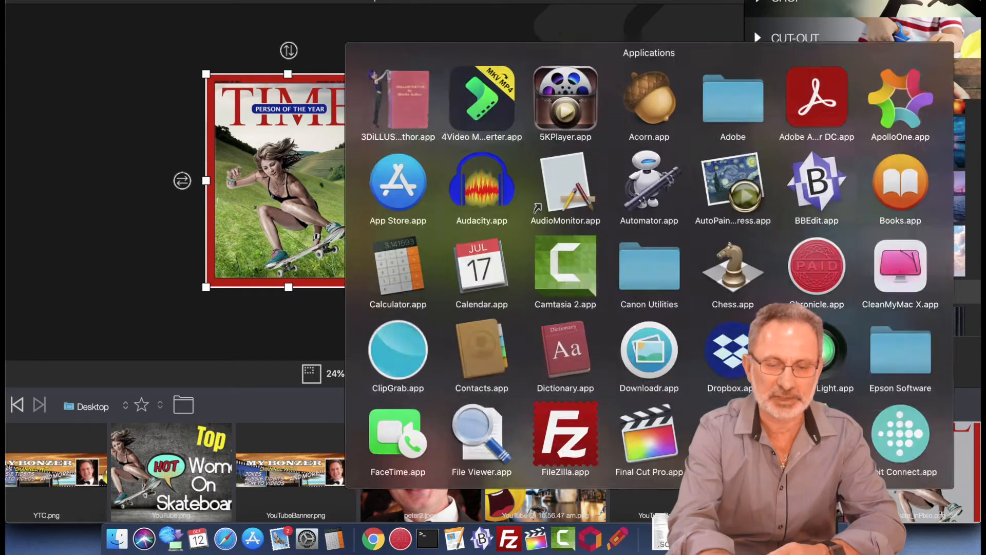
Step: Browse and close the template category list, then start a blank design
scroll(down, 3)
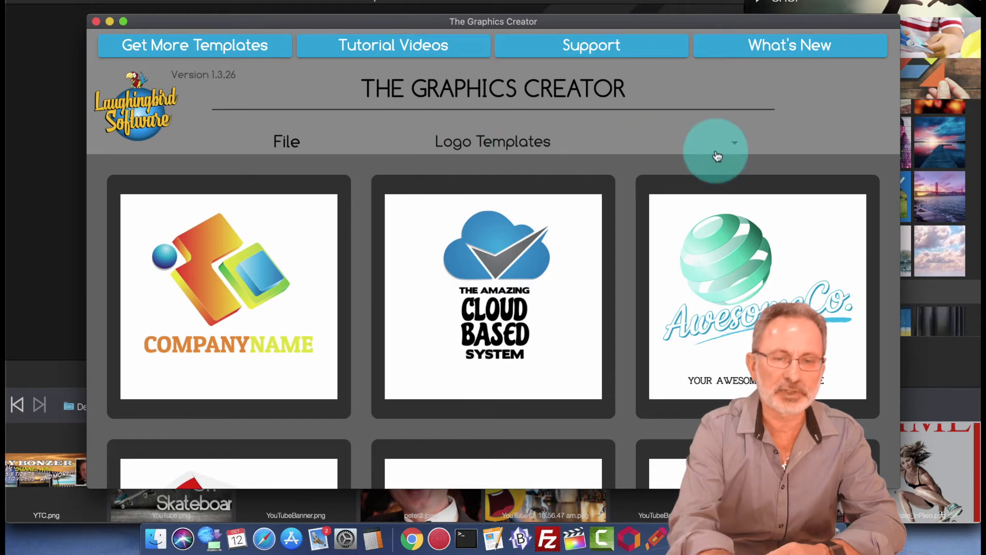
click(734, 142)
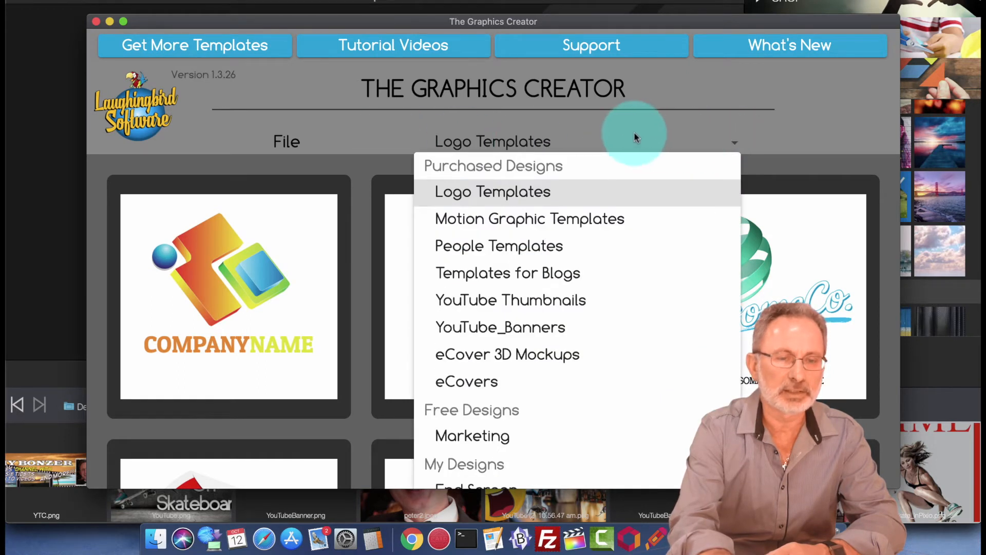
click(493, 192)
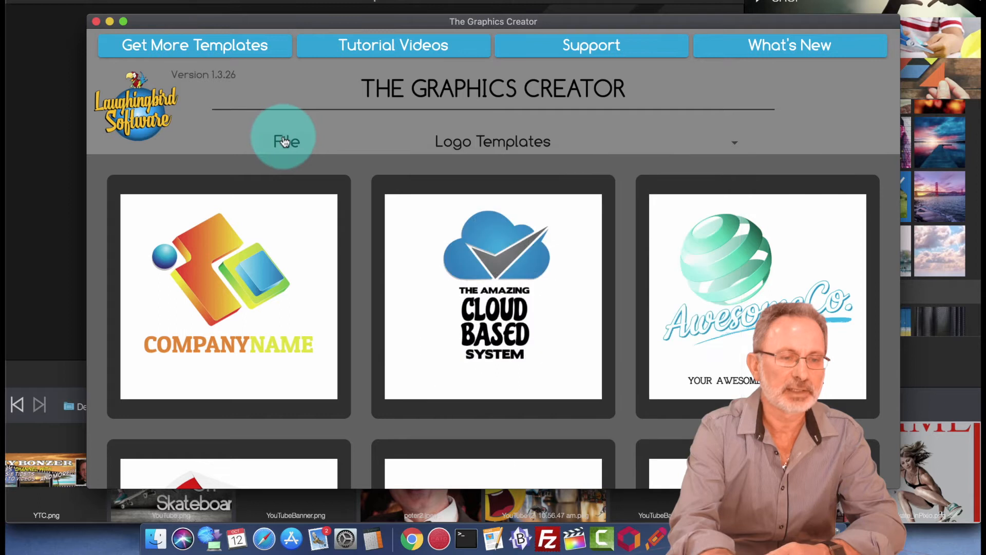
click(286, 141)
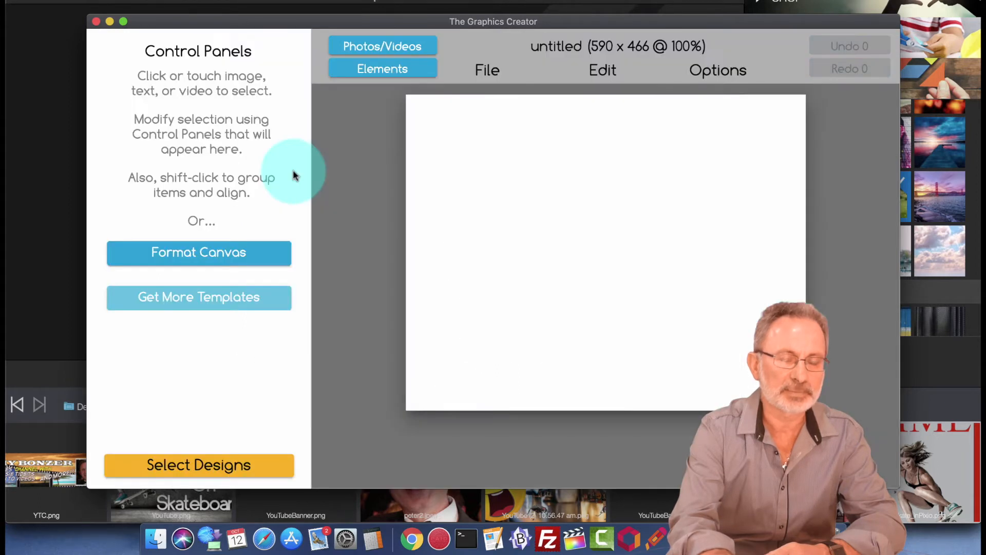
Step: Import the TIME Person of the Year cover image from the Desktop folder
click(198, 252)
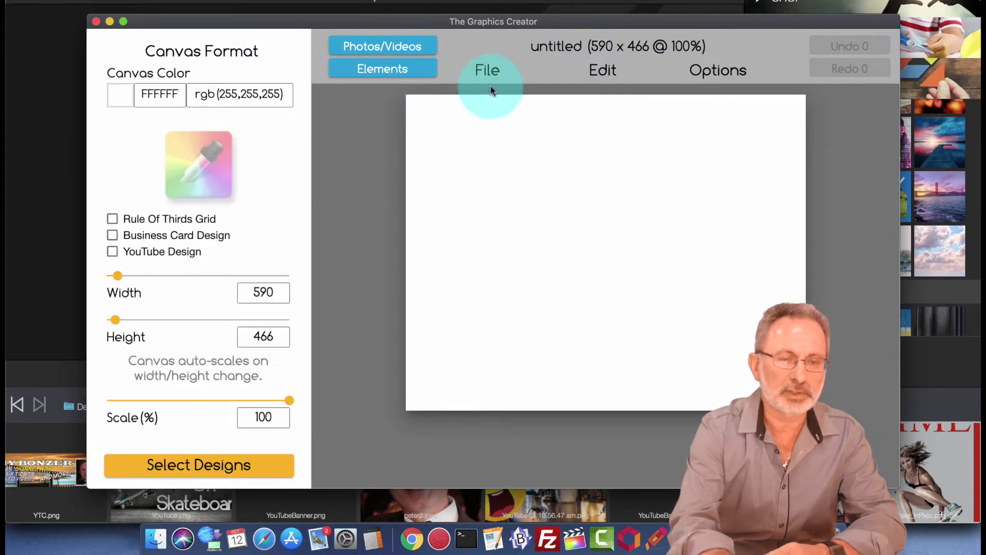
click(487, 70)
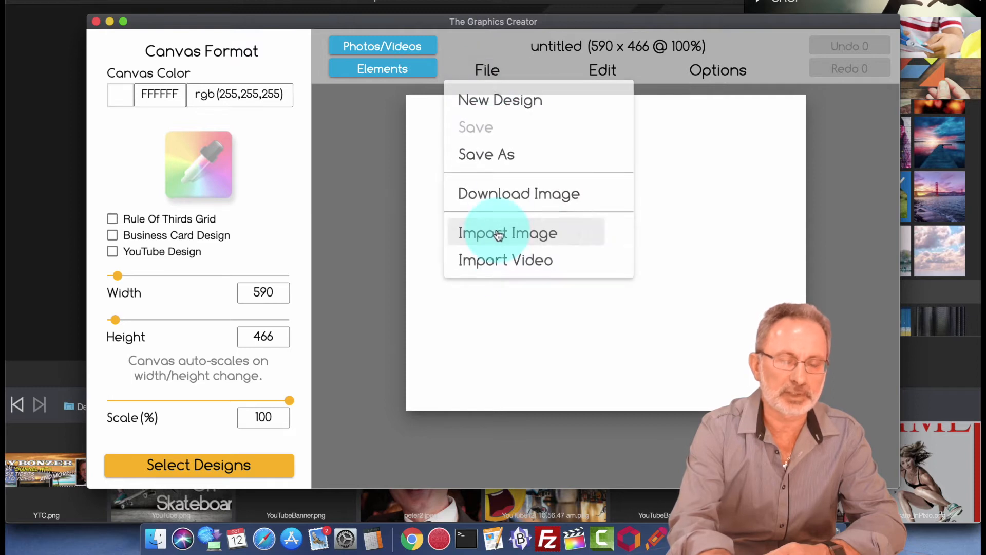
click(508, 233)
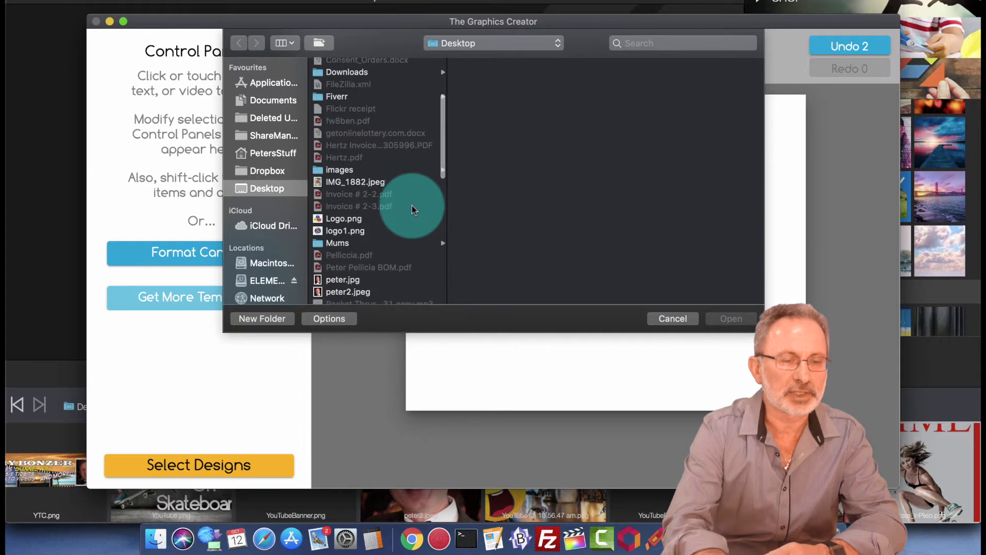
scroll(down, 3)
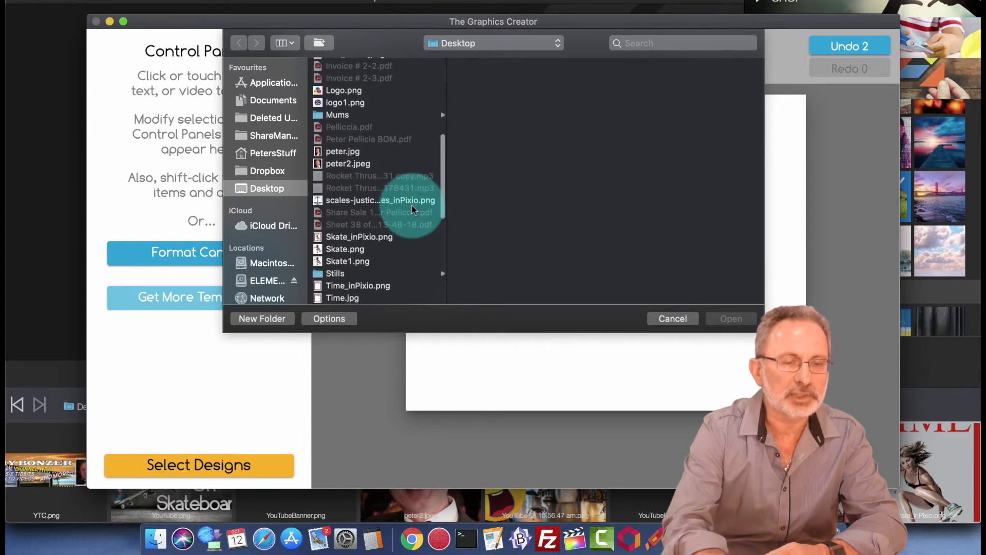
scroll(down, 3)
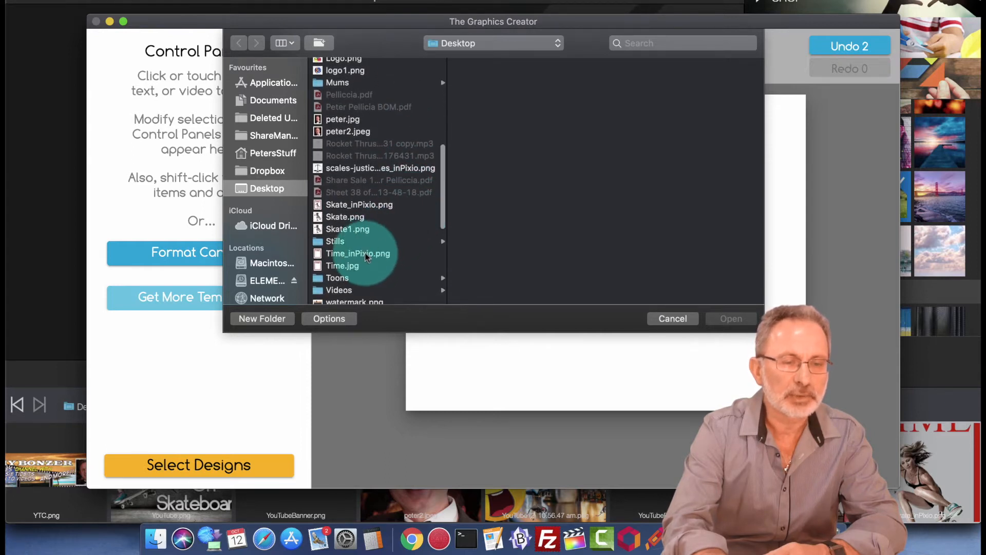
click(672, 319)
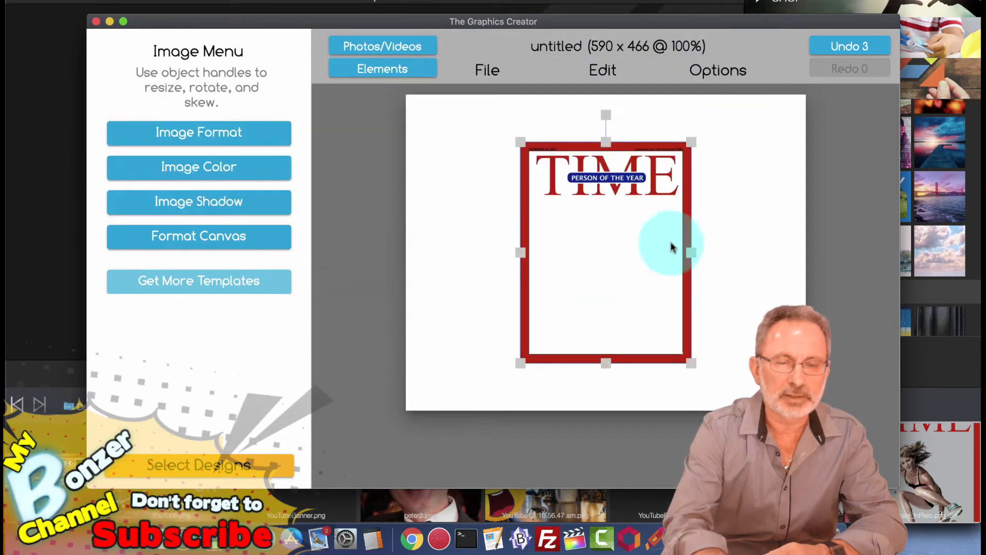
Step: Move the cover frame to the top-left and narrow the canvas width to 363
click(199, 236)
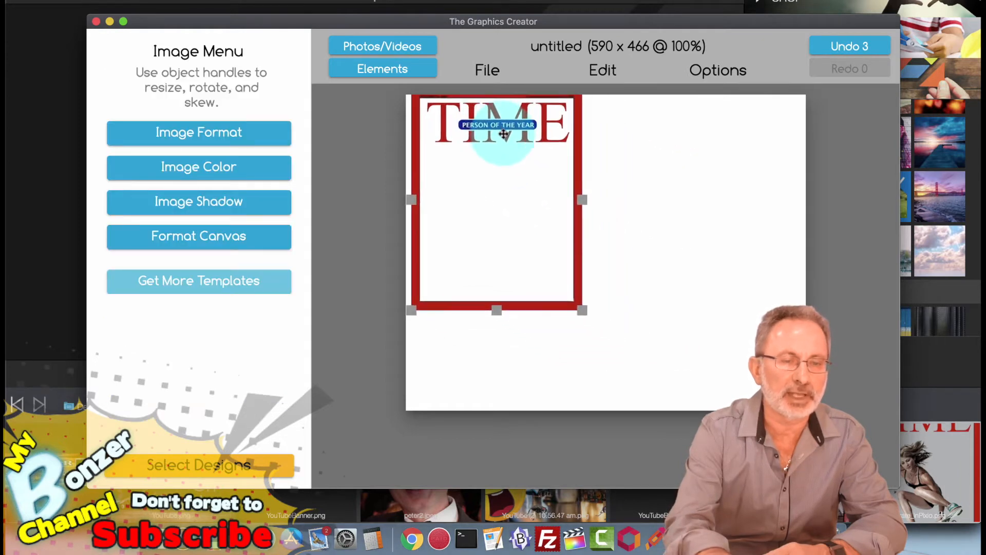
drag(500, 135, 497, 142)
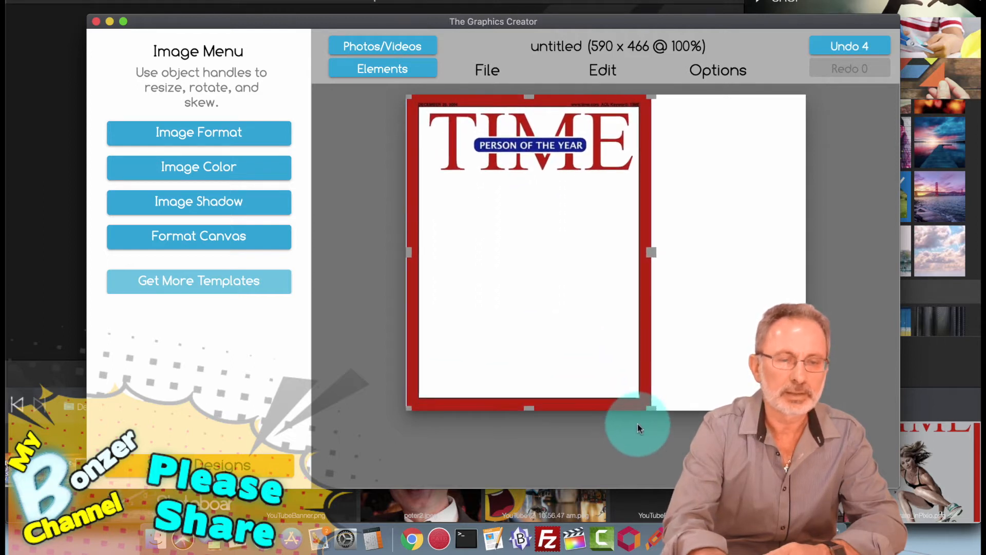
click(198, 236)
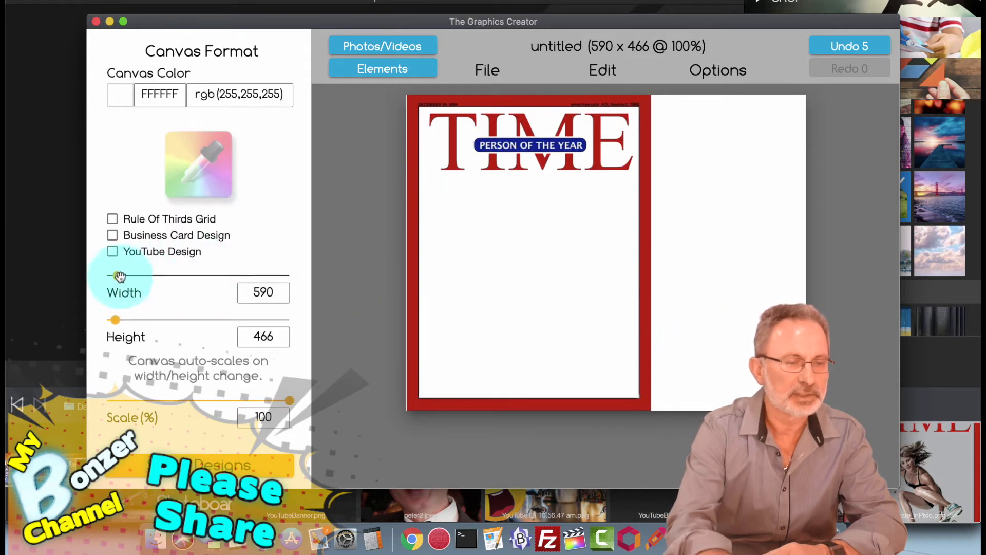
drag(117, 275, 117, 275)
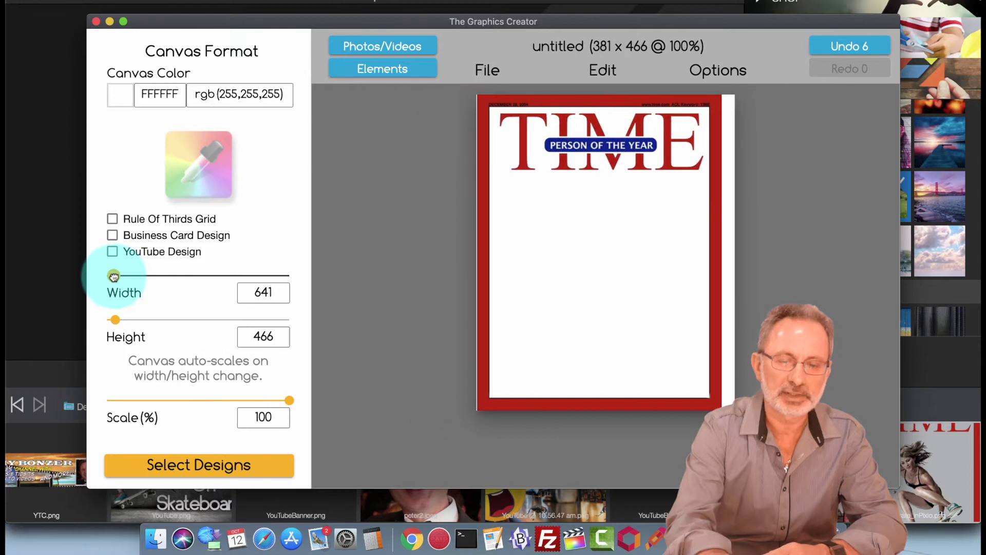
drag(115, 275, 114, 275)
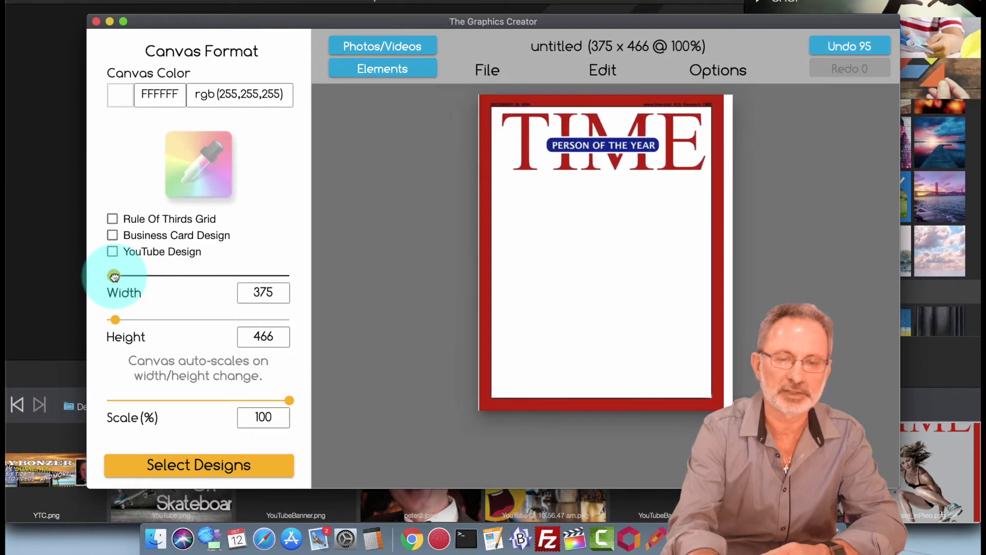
drag(116, 275, 112, 275)
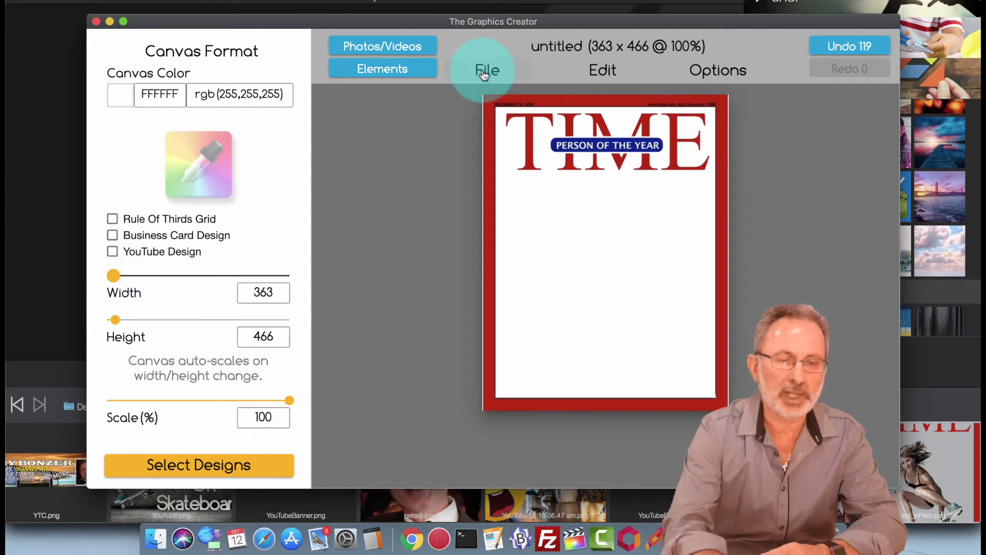
Step: Import the skateboarder PNG and nudge it below the TIME masthead
click(488, 69)
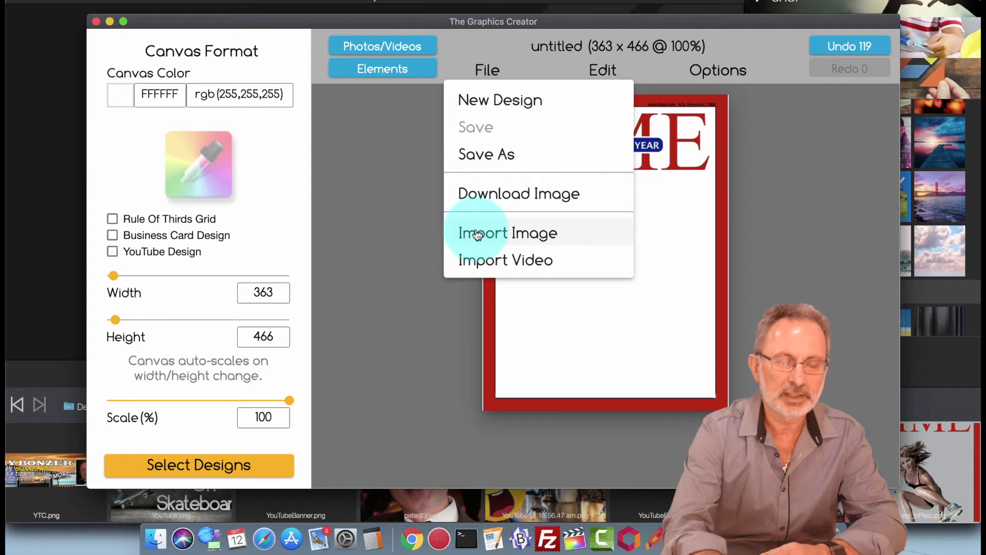
click(506, 232)
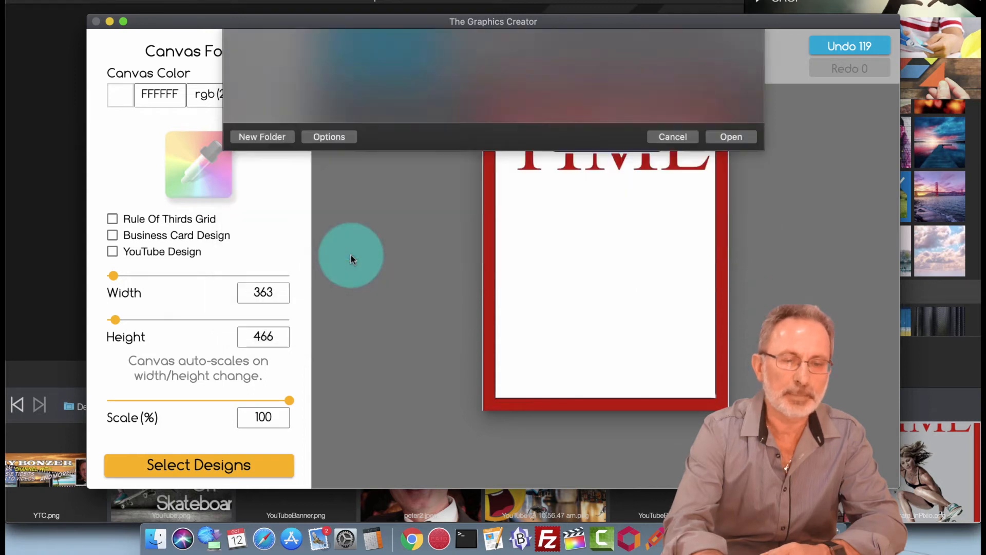
click(731, 137)
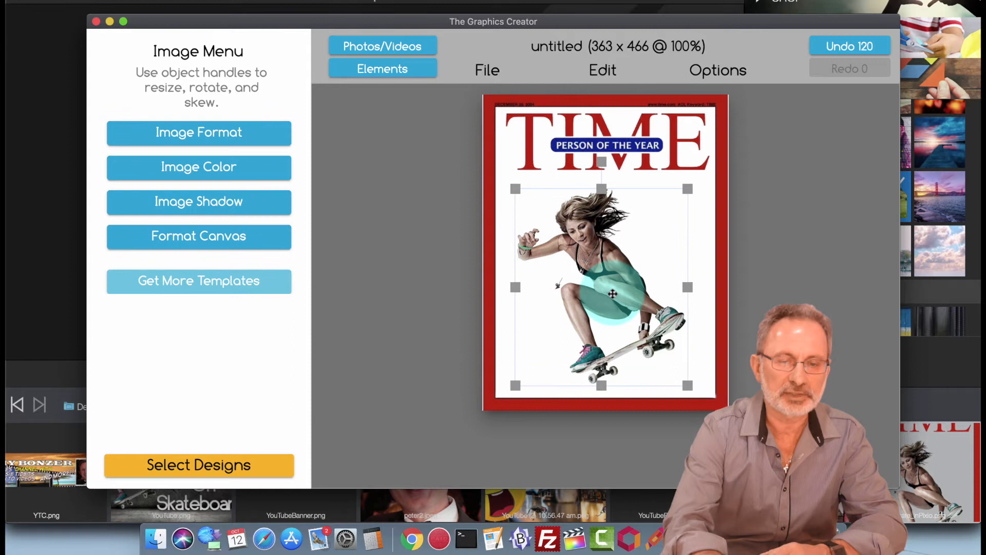
drag(609, 293, 610, 301)
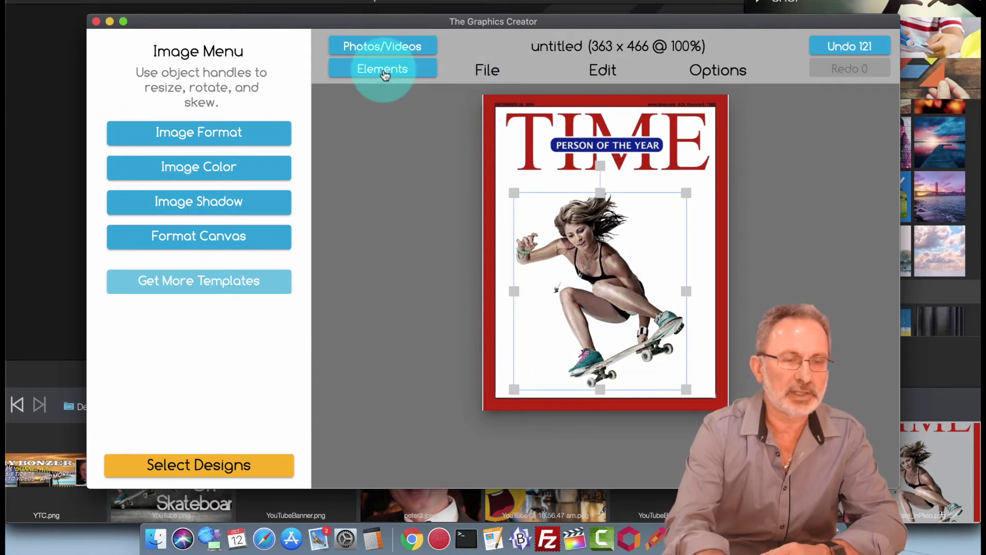
Step: Add the dark blue sparkle image from Mockup Backgrounds to the cover
click(382, 69)
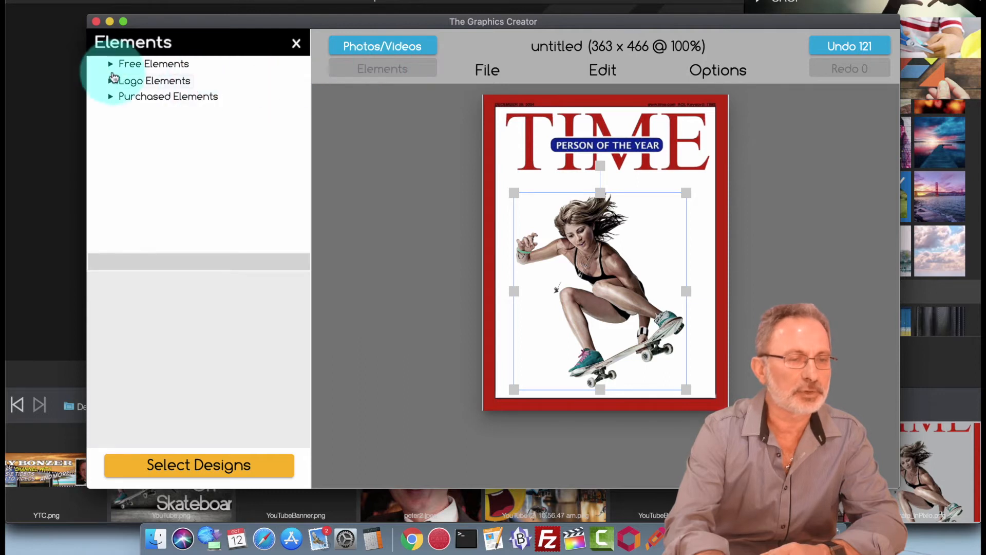
click(154, 63)
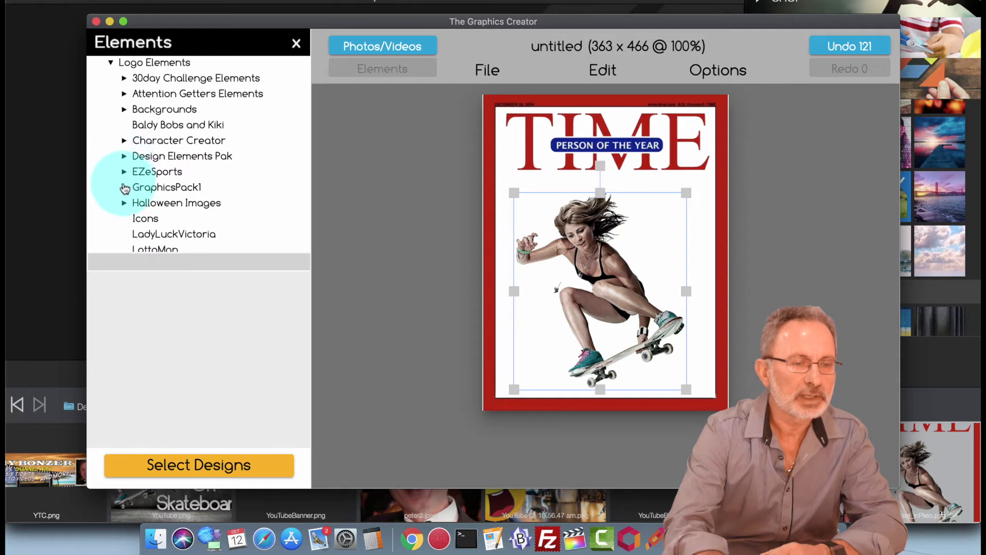
scroll(down, 3)
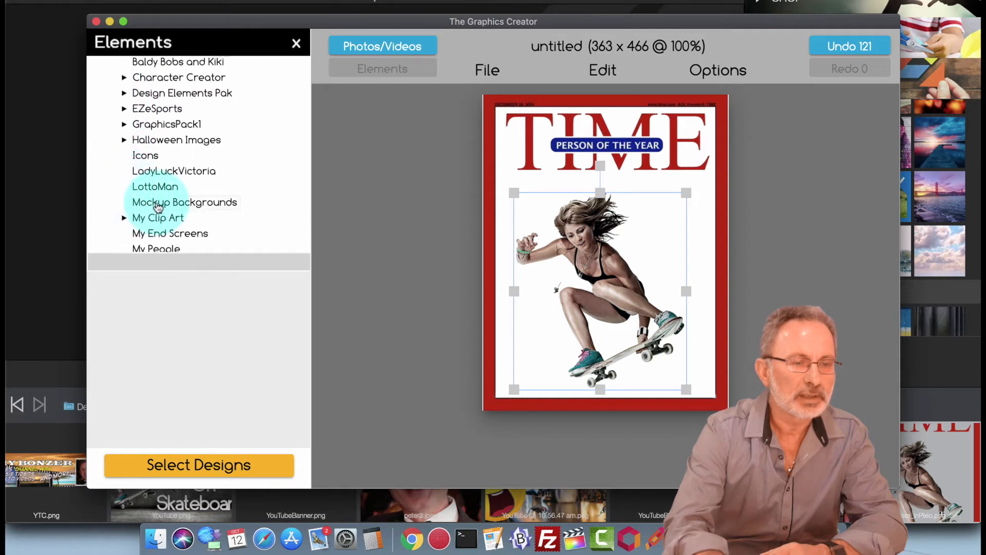
click(184, 202)
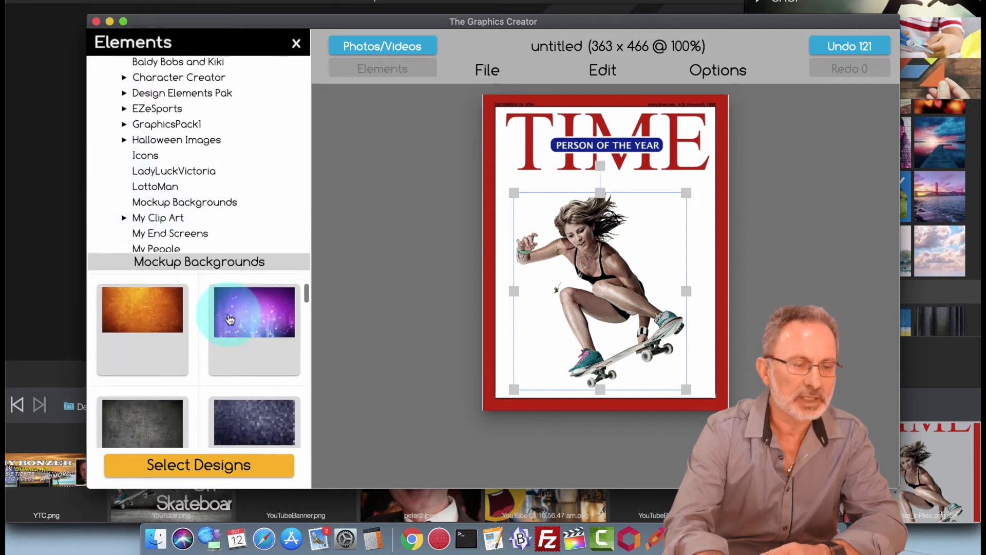
scroll(down, 3)
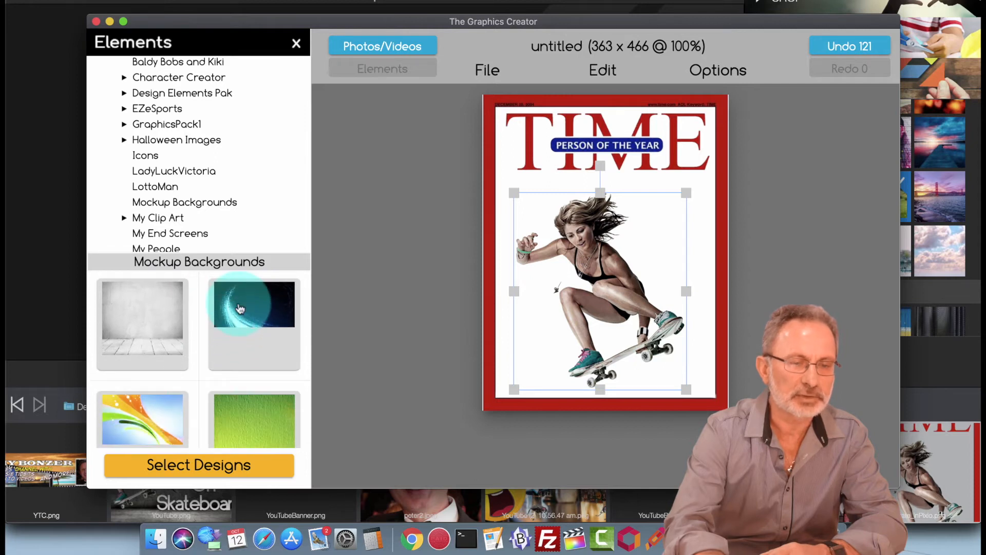
click(255, 305)
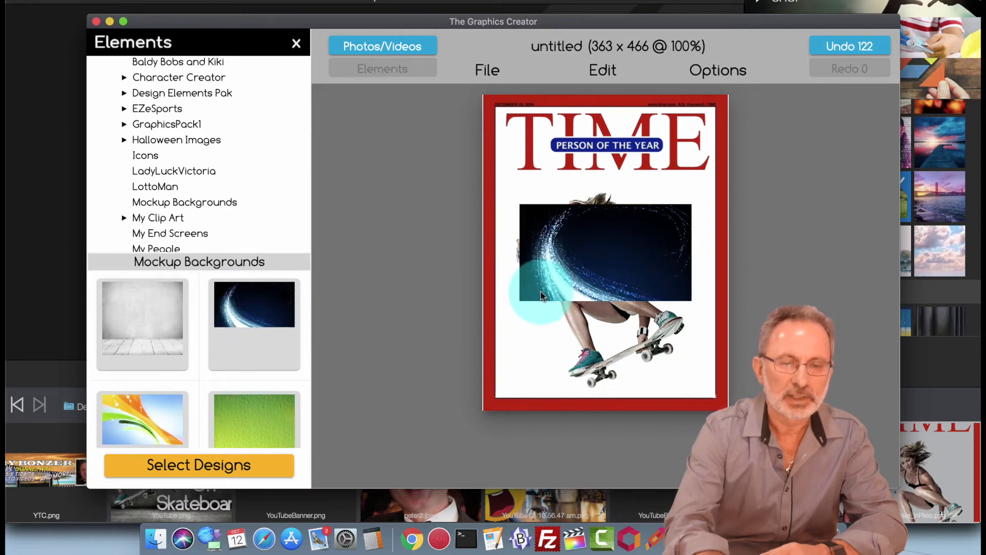
Step: Send the sparkle background behind the skateboarder
click(541, 296)
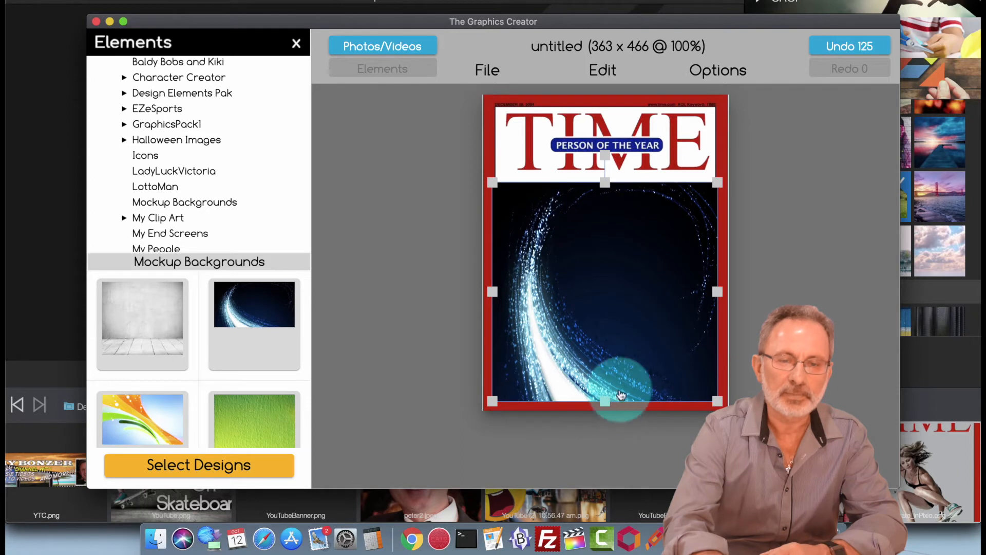
click(717, 70)
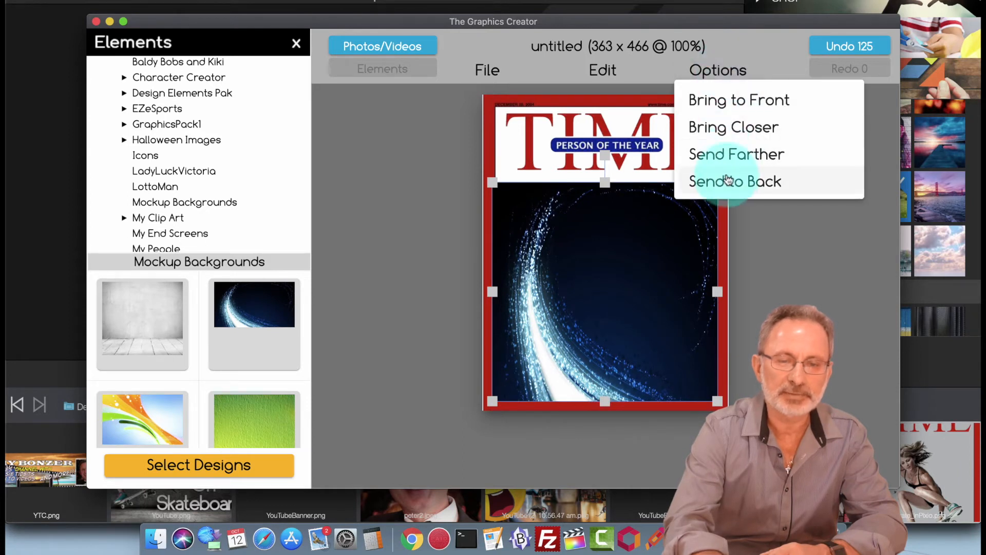
click(734, 181)
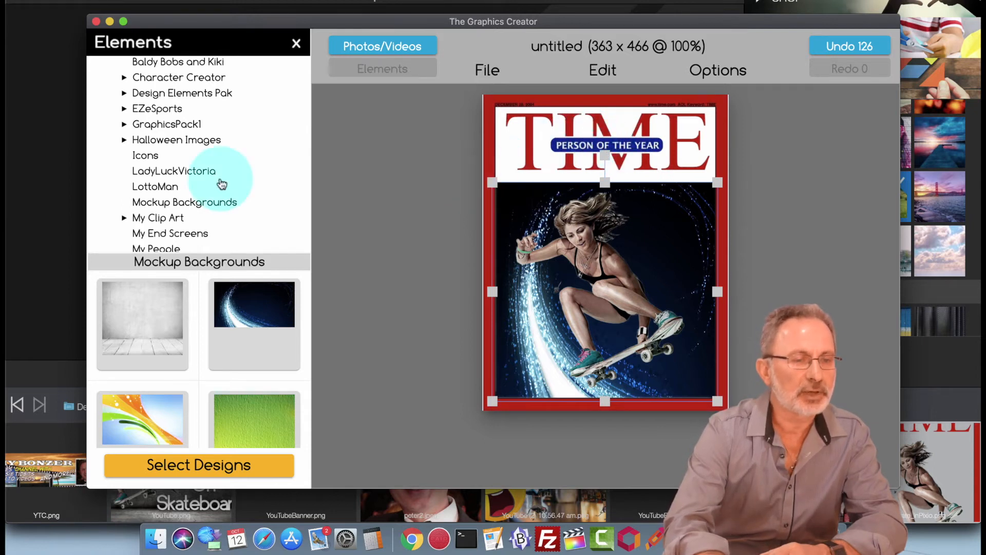
Step: Add the blue glossy bar from Logo Elements > Glossy Objects
scroll(down, 3)
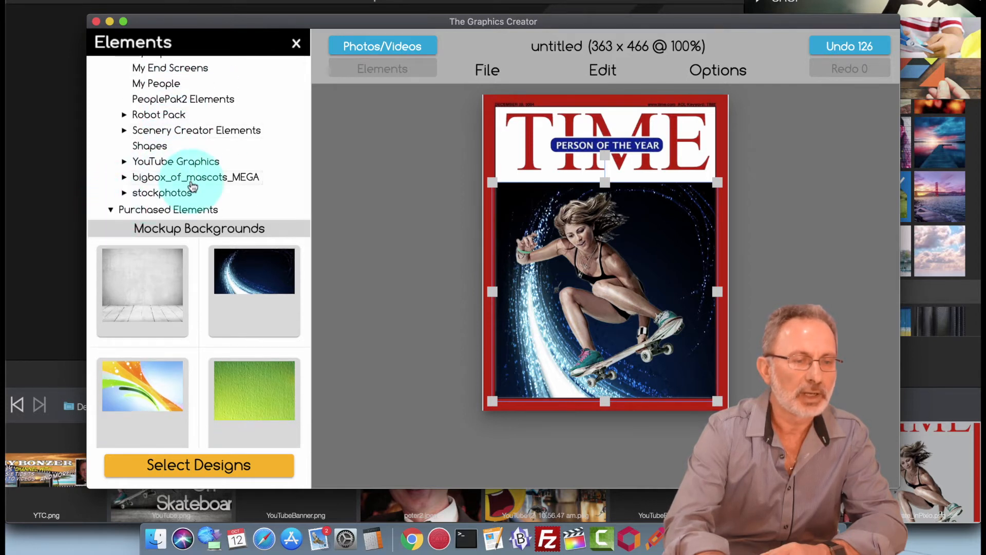
scroll(down, 3)
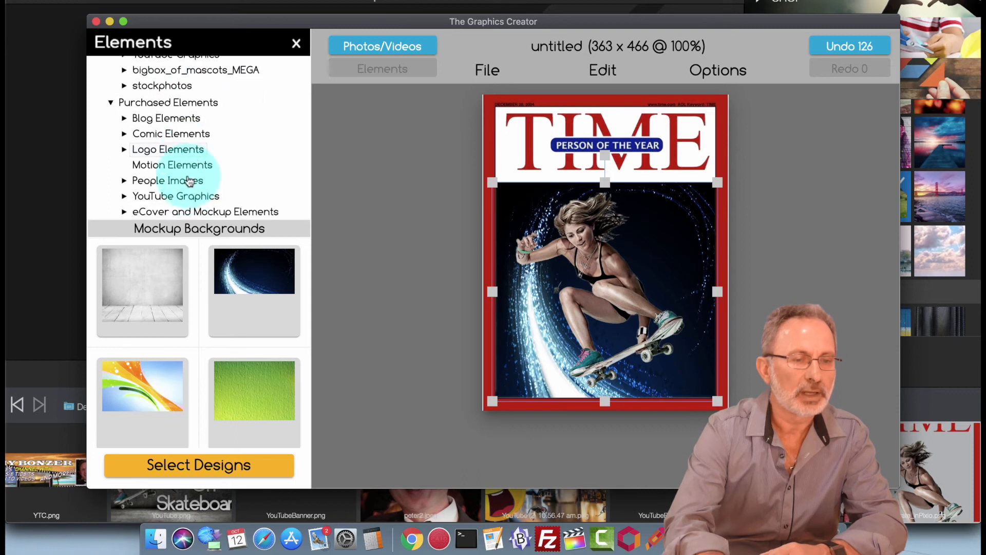
click(168, 149)
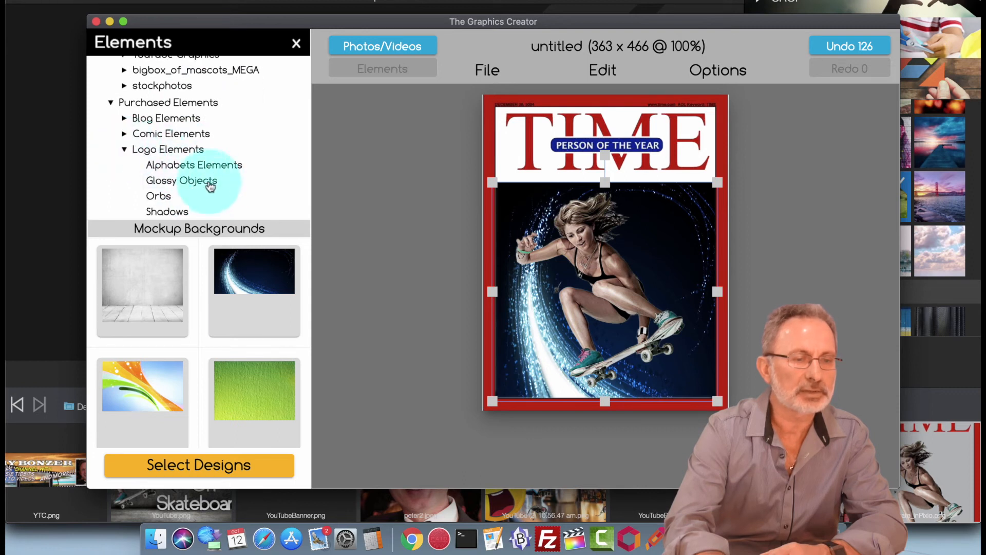
click(181, 180)
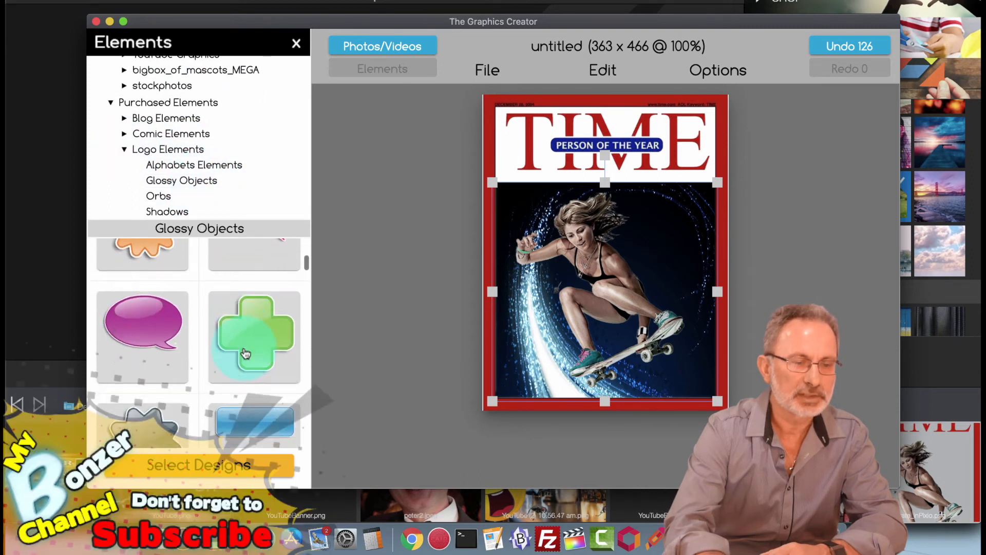
scroll(down, 3)
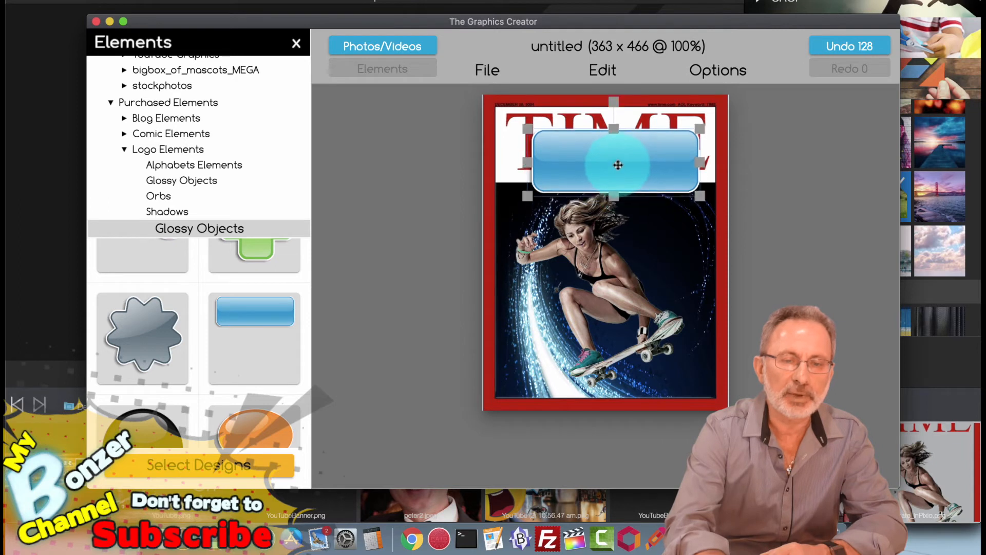
Step: Reshape the glossy bar into a thin strip across the TIME title
drag(617, 164, 617, 258)
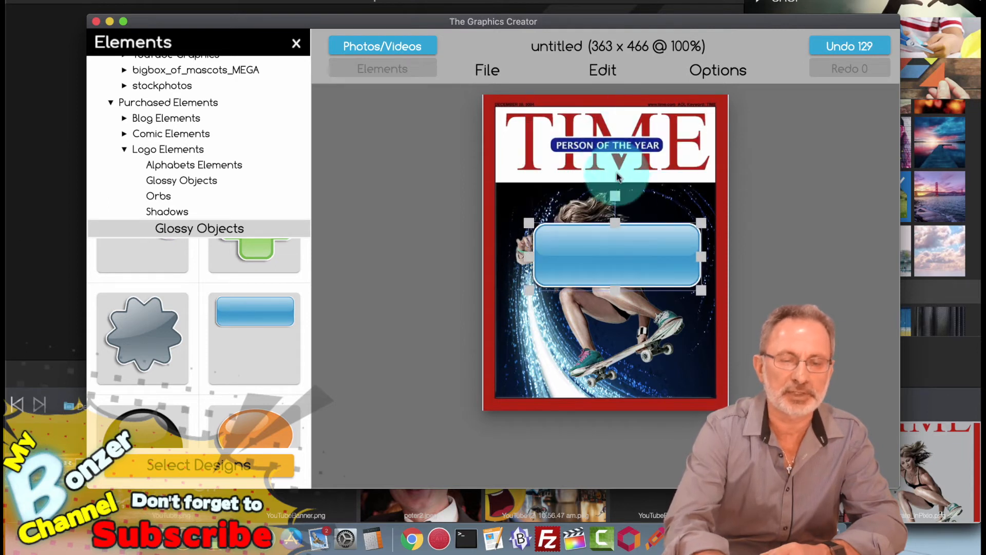
drag(618, 255, 609, 157)
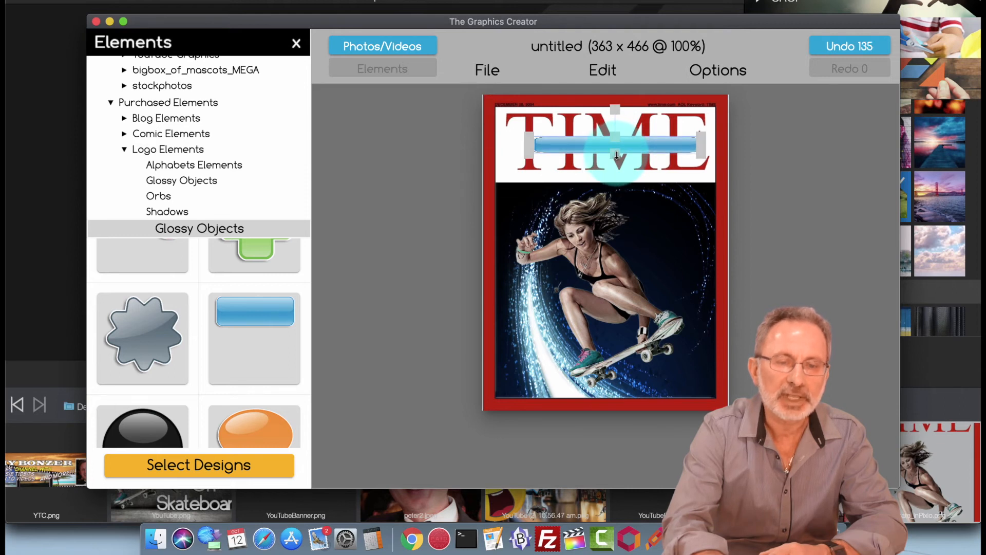
drag(617, 145, 617, 154)
text(the year)
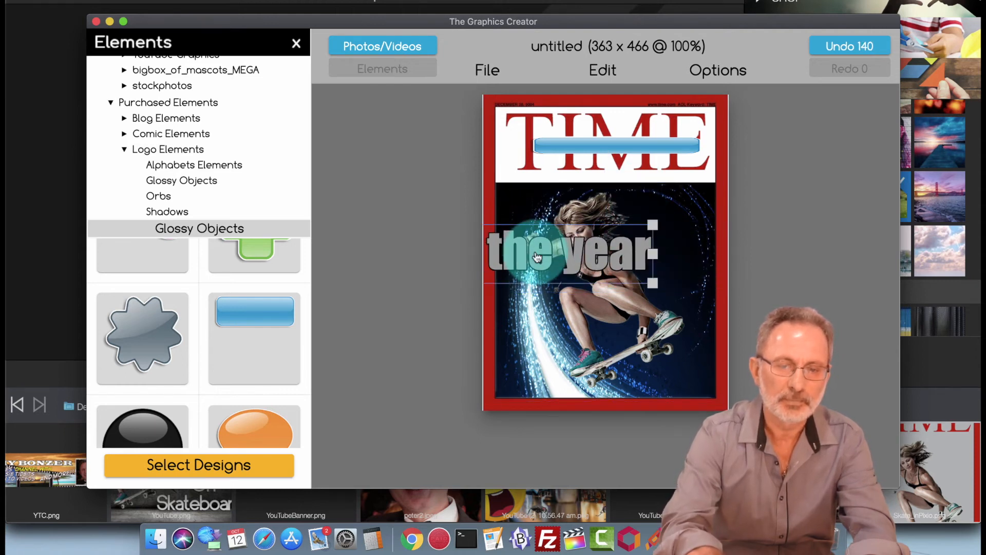
Step: Resize the 'Skateboarder of the year' caption so it fits on the glossy masthead bar
drag(522, 255, 648, 283)
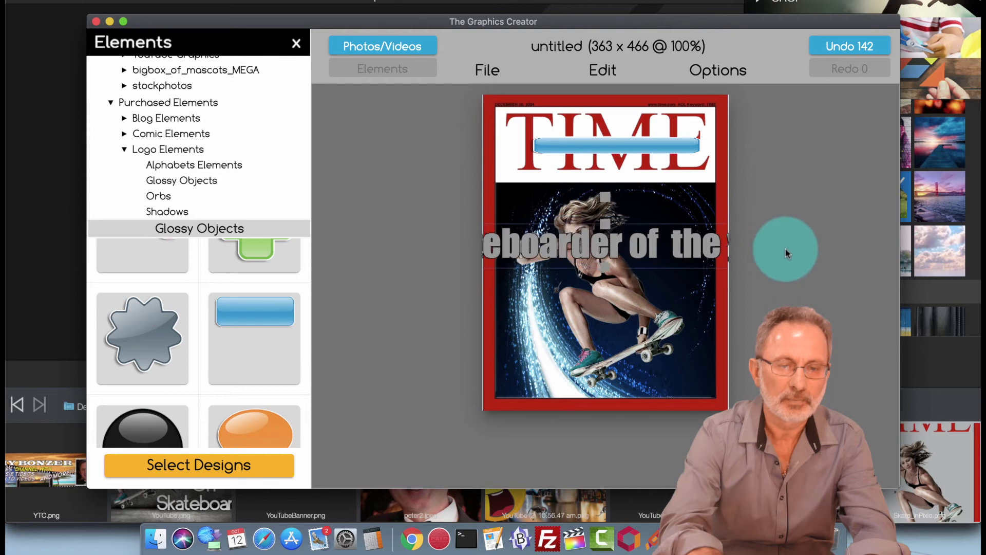
drag(785, 249, 735, 233)
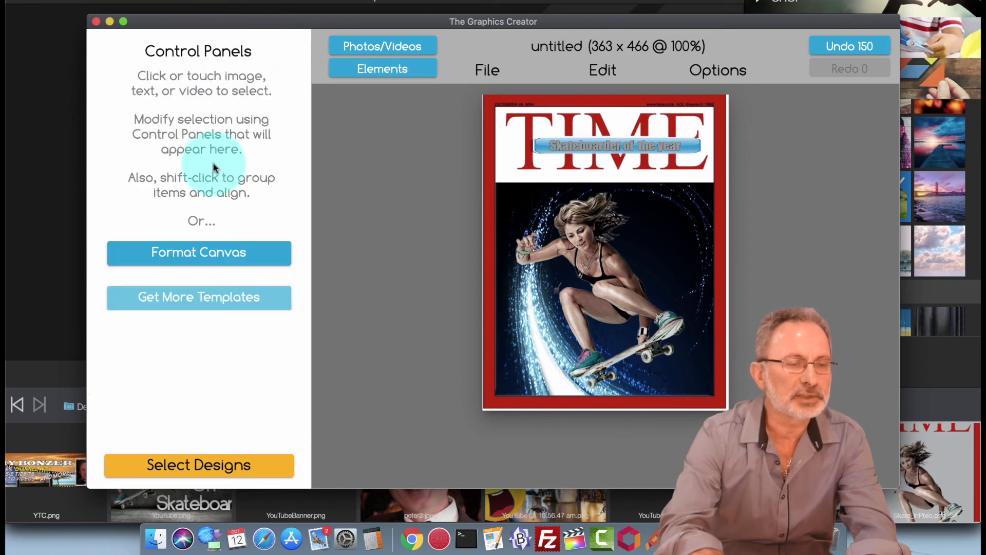
Step: Select the caption and change its text colour to light blue
click(617, 146)
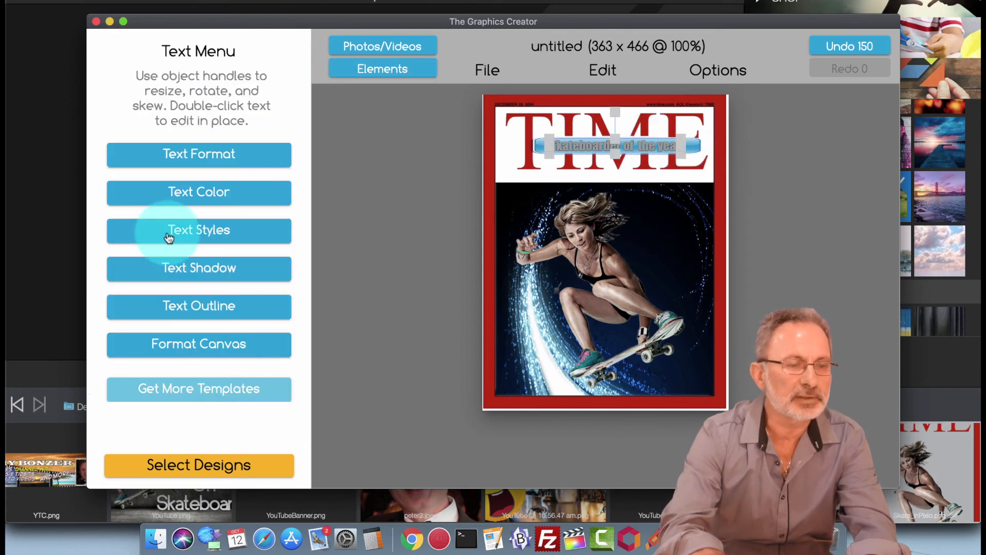
click(199, 192)
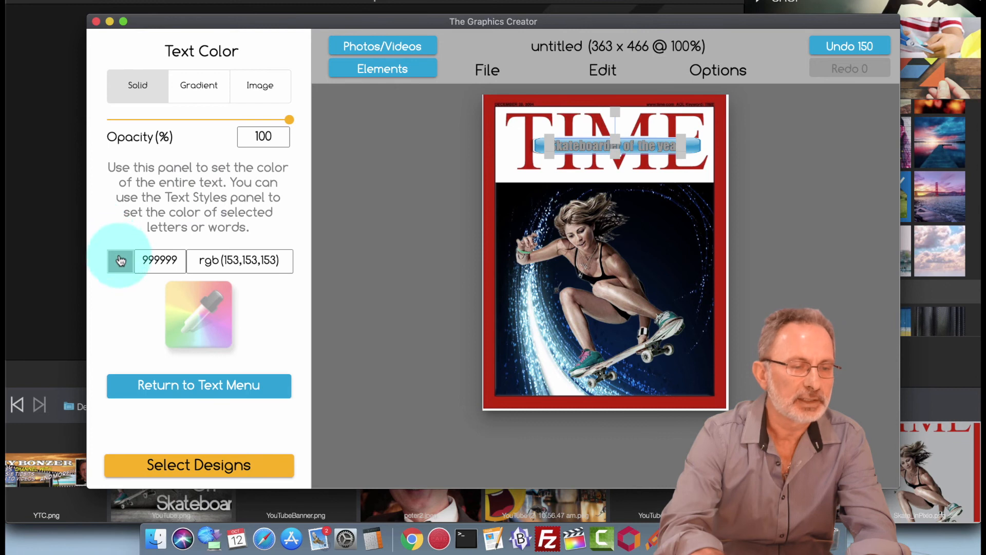
click(120, 260)
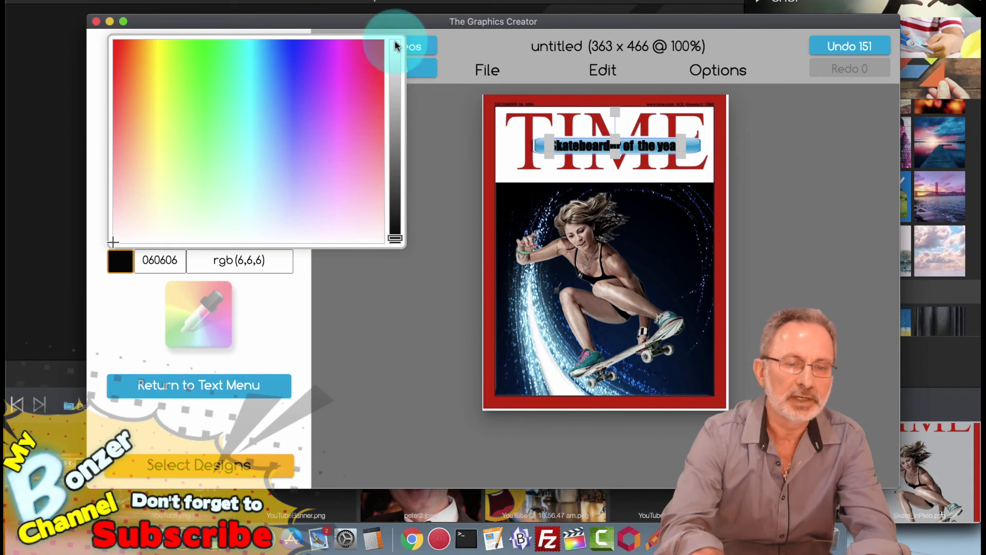
click(276, 195)
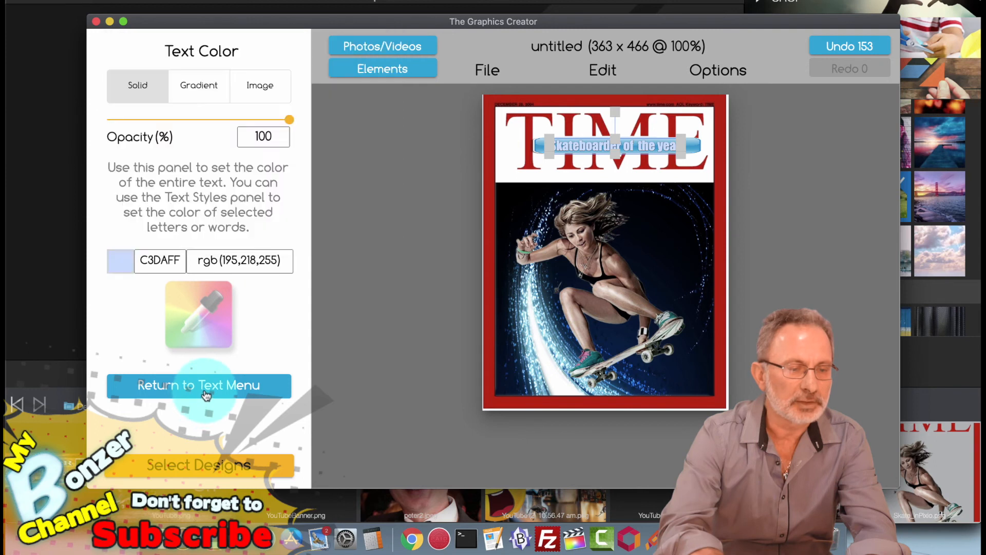
click(199, 385)
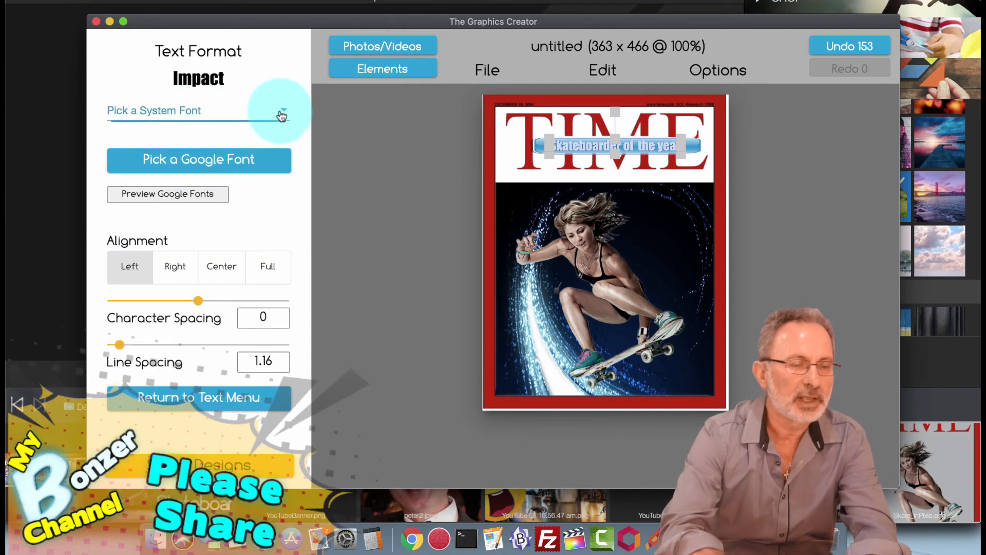
Step: Set the caption font to the Google font Roboto and bring up the text outline settings
click(199, 110)
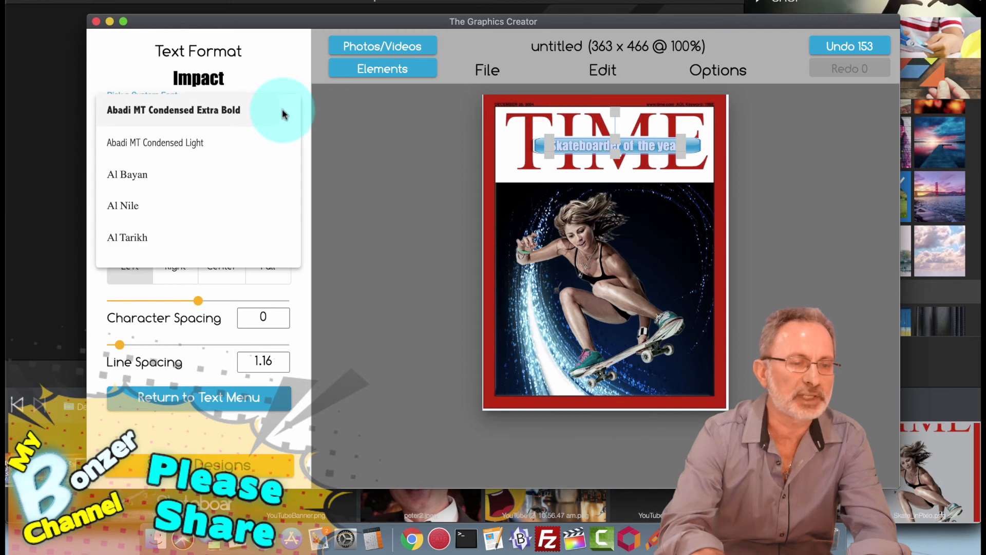
click(155, 142)
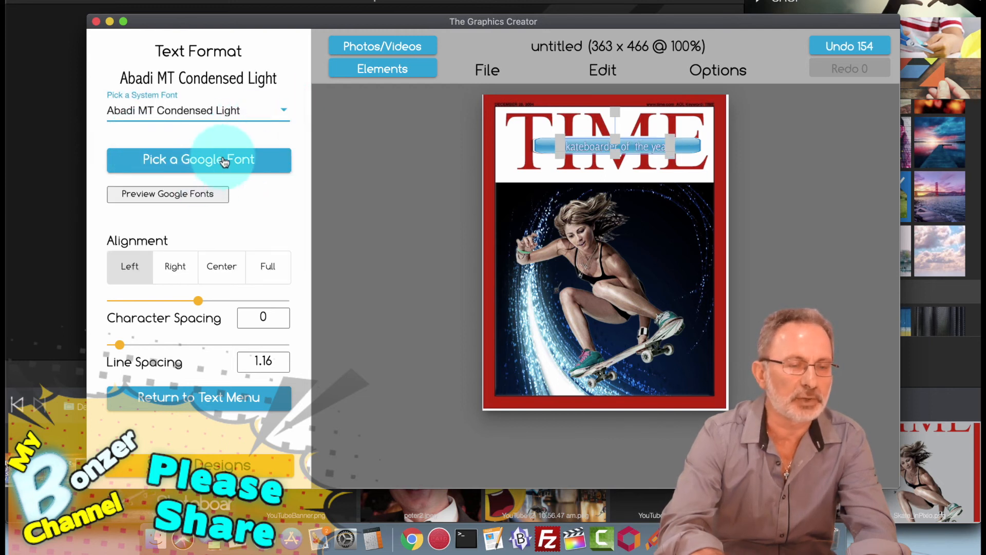
click(199, 160)
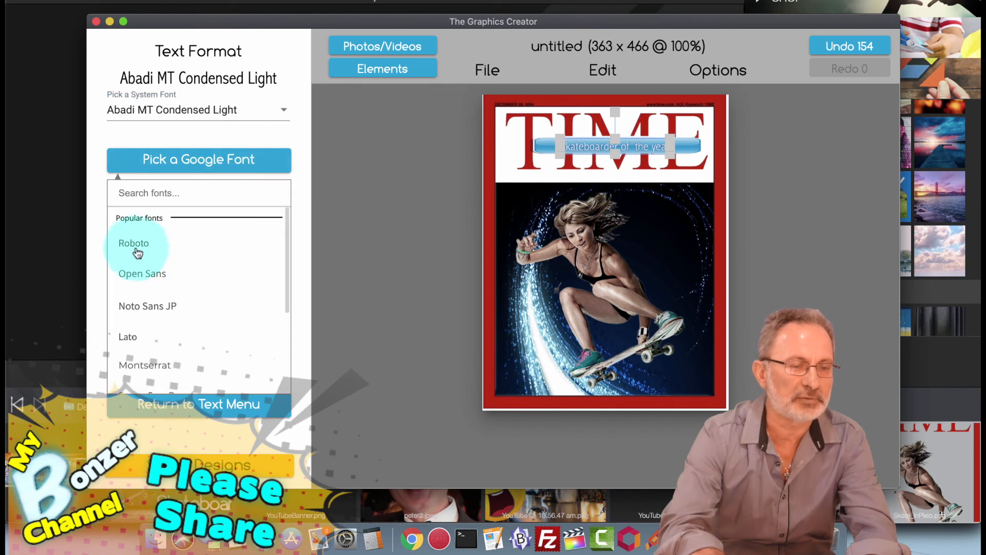
click(134, 243)
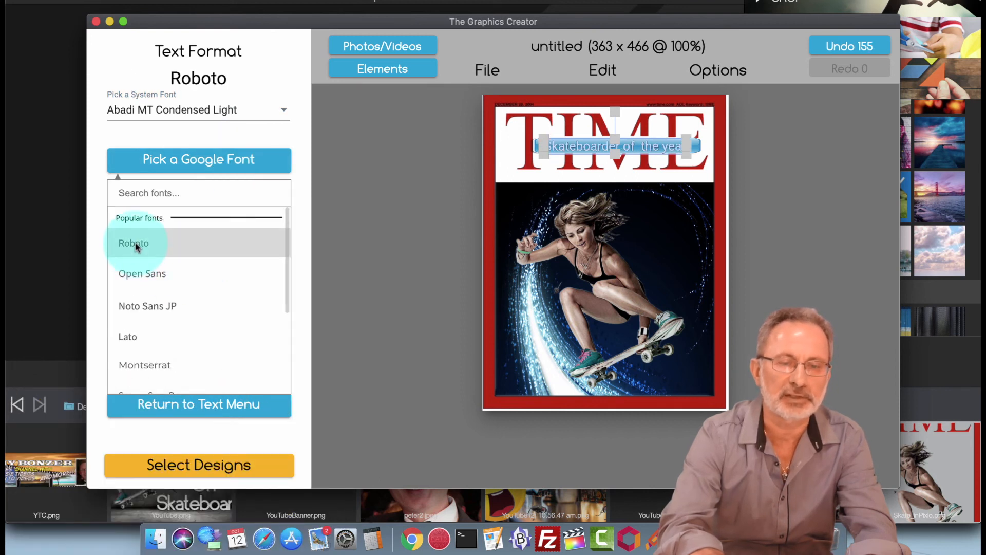
mouse_move(246, 367)
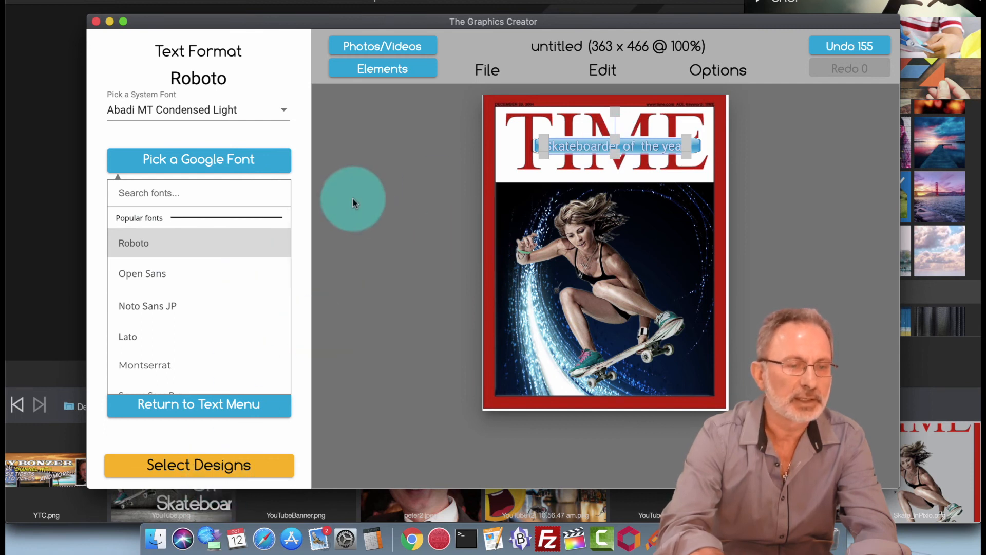
click(198, 404)
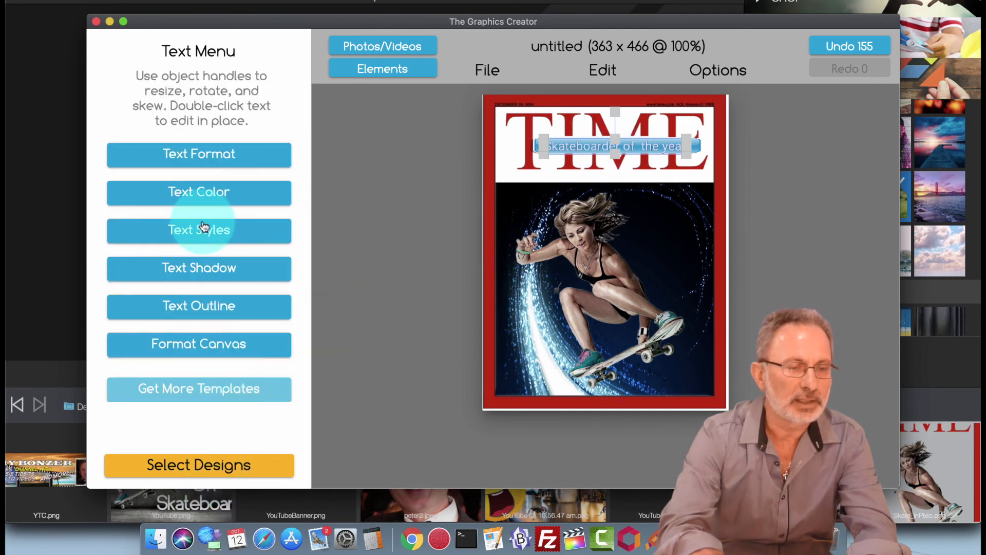
click(199, 305)
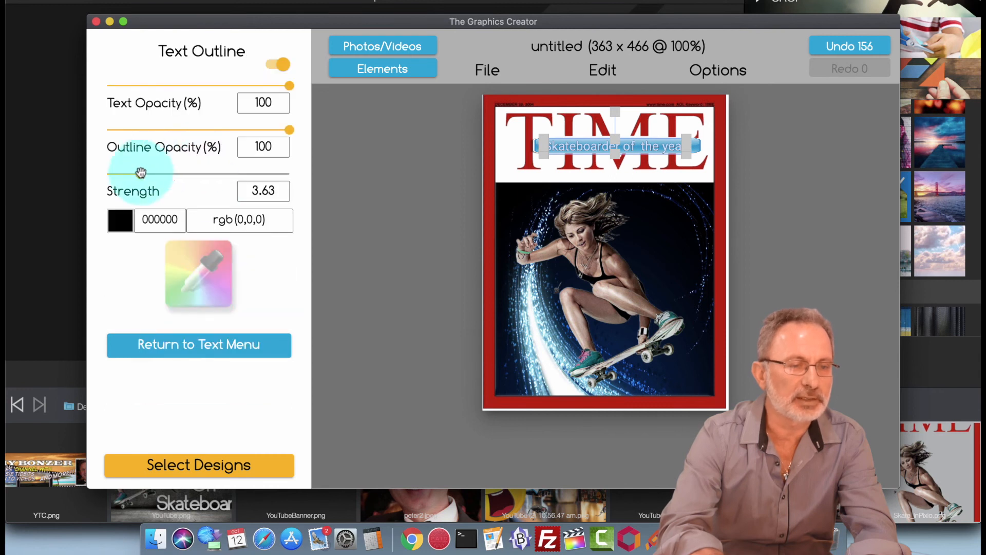